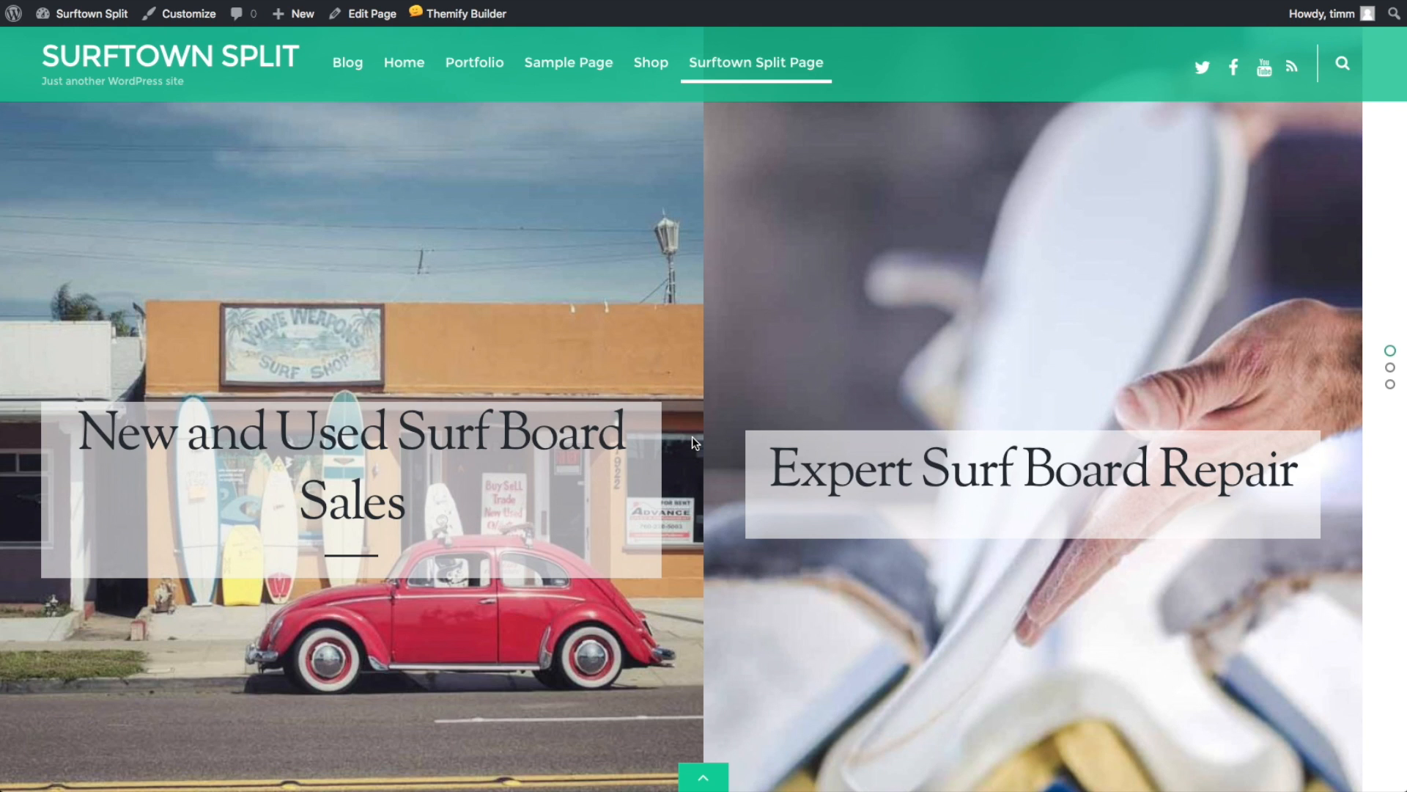
pyautogui.moveTo(660, 368)
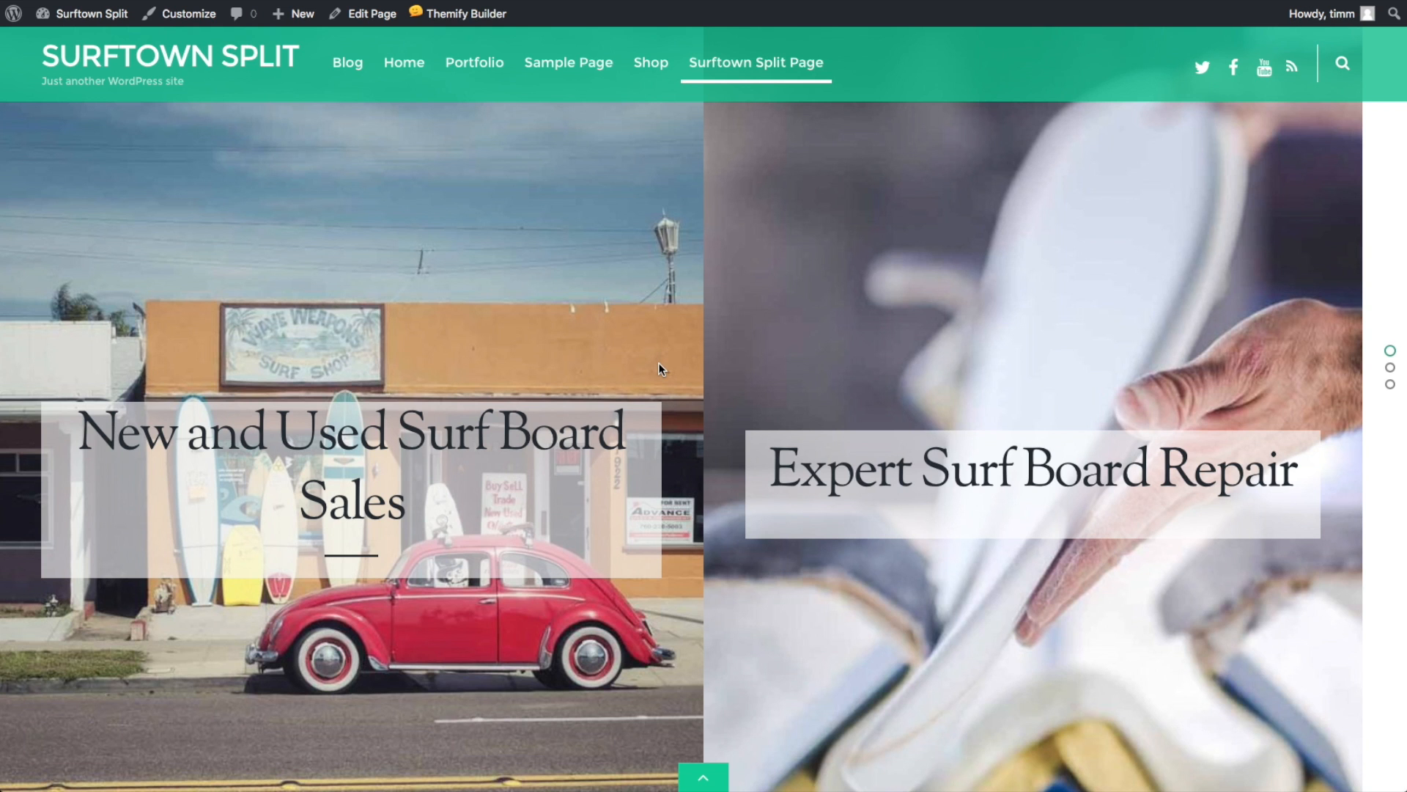
pyautogui.moveTo(608, 321)
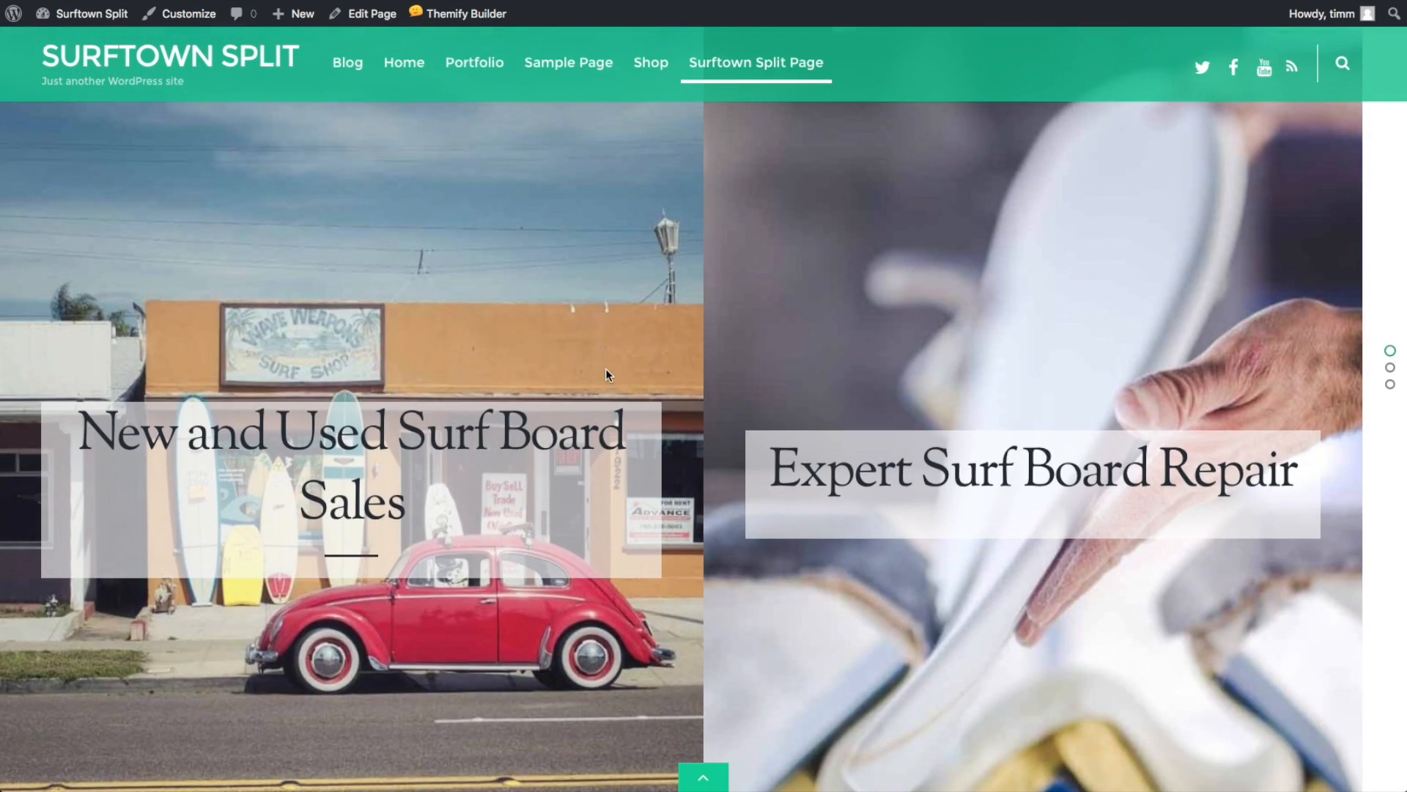
pyautogui.moveTo(448, 224)
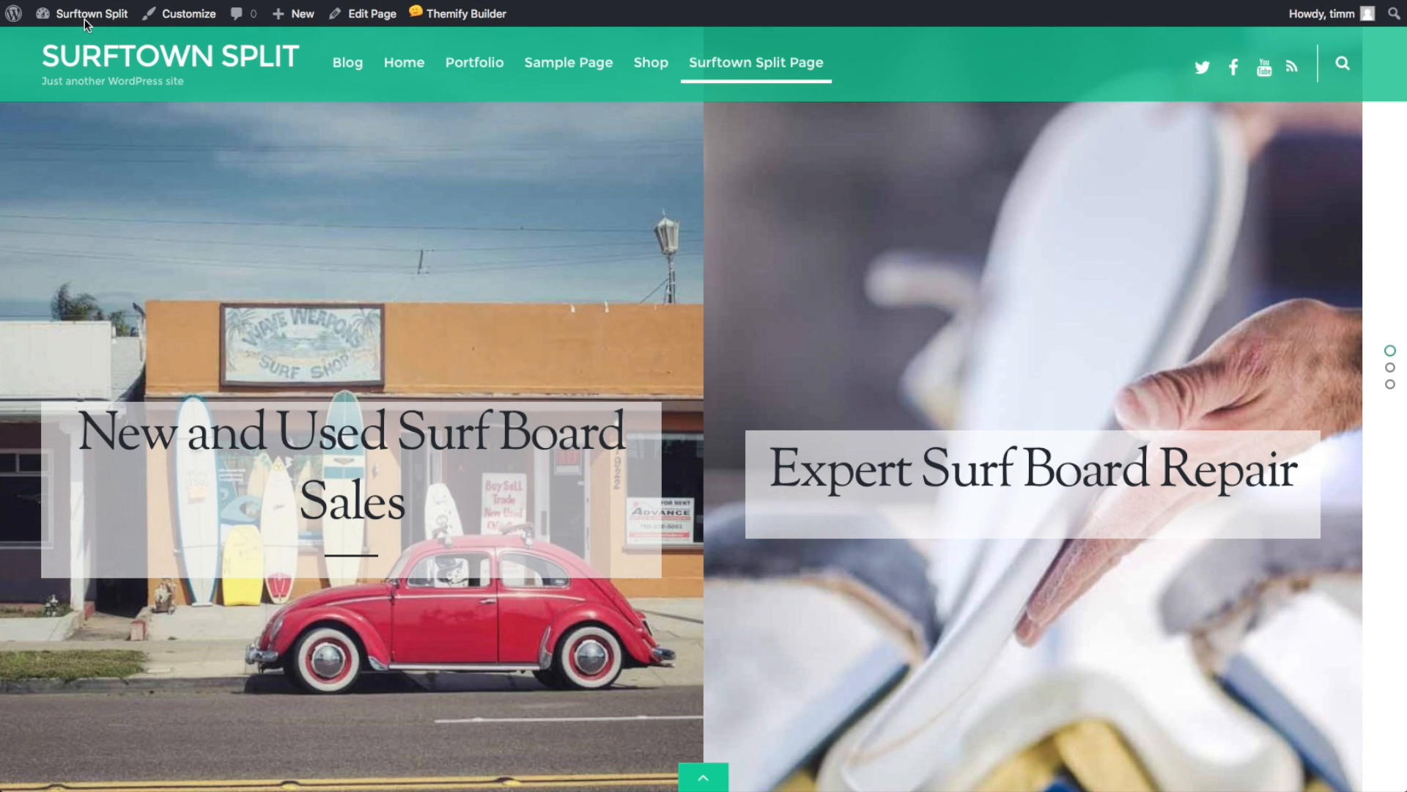
# - Go to the Surftown Split dashboard and the Add New plugins page
pyautogui.click(93, 13)
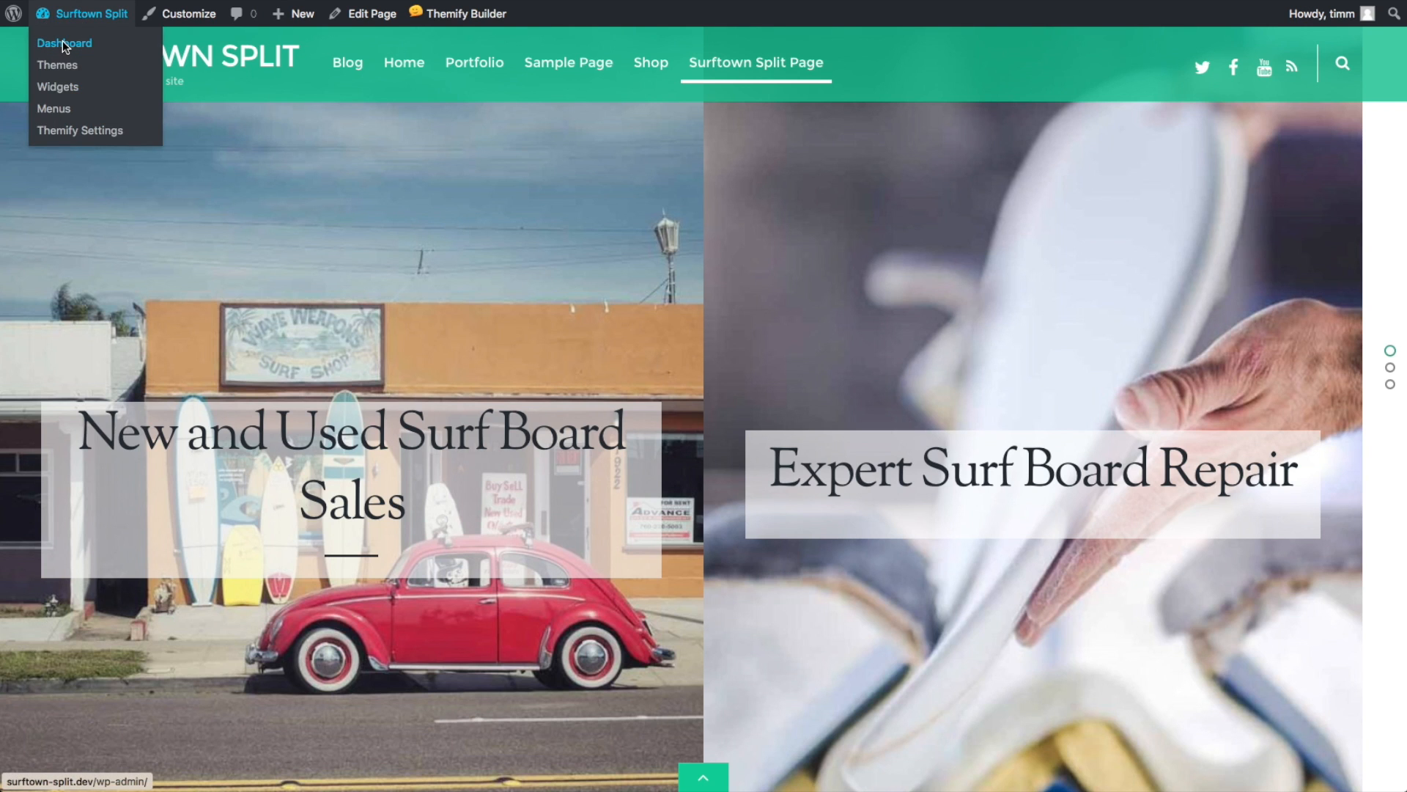
pyautogui.click(63, 42)
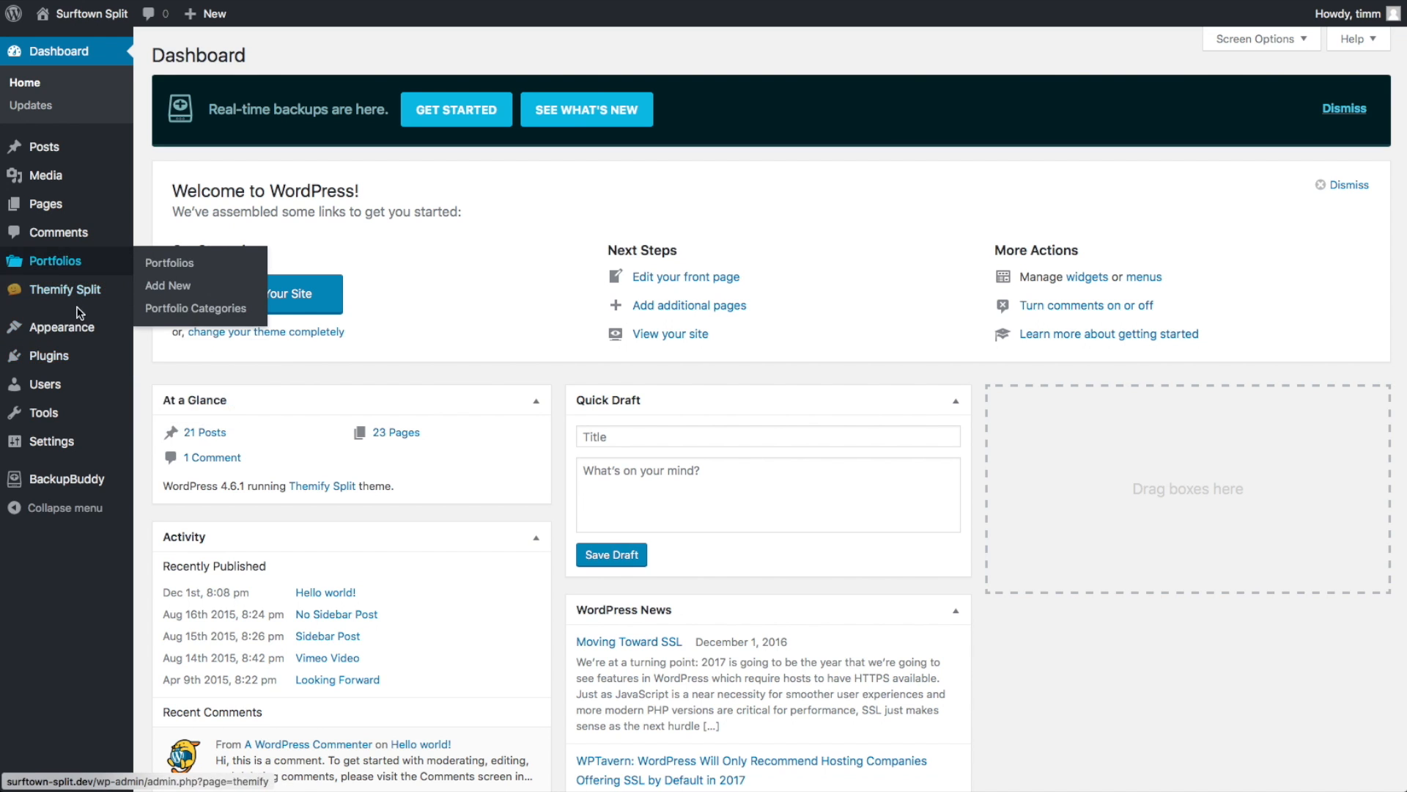
pyautogui.moveTo(48, 355)
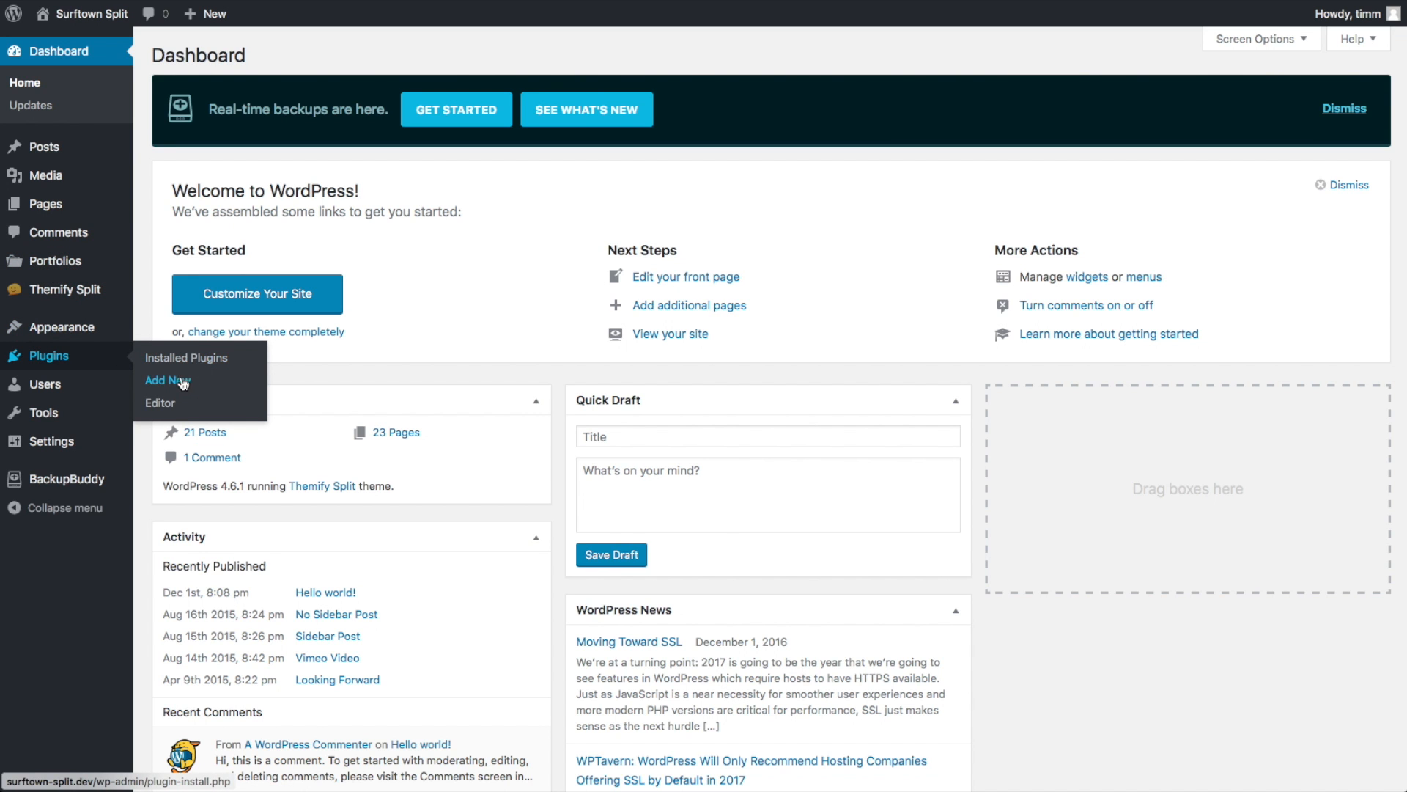
pyautogui.click(167, 382)
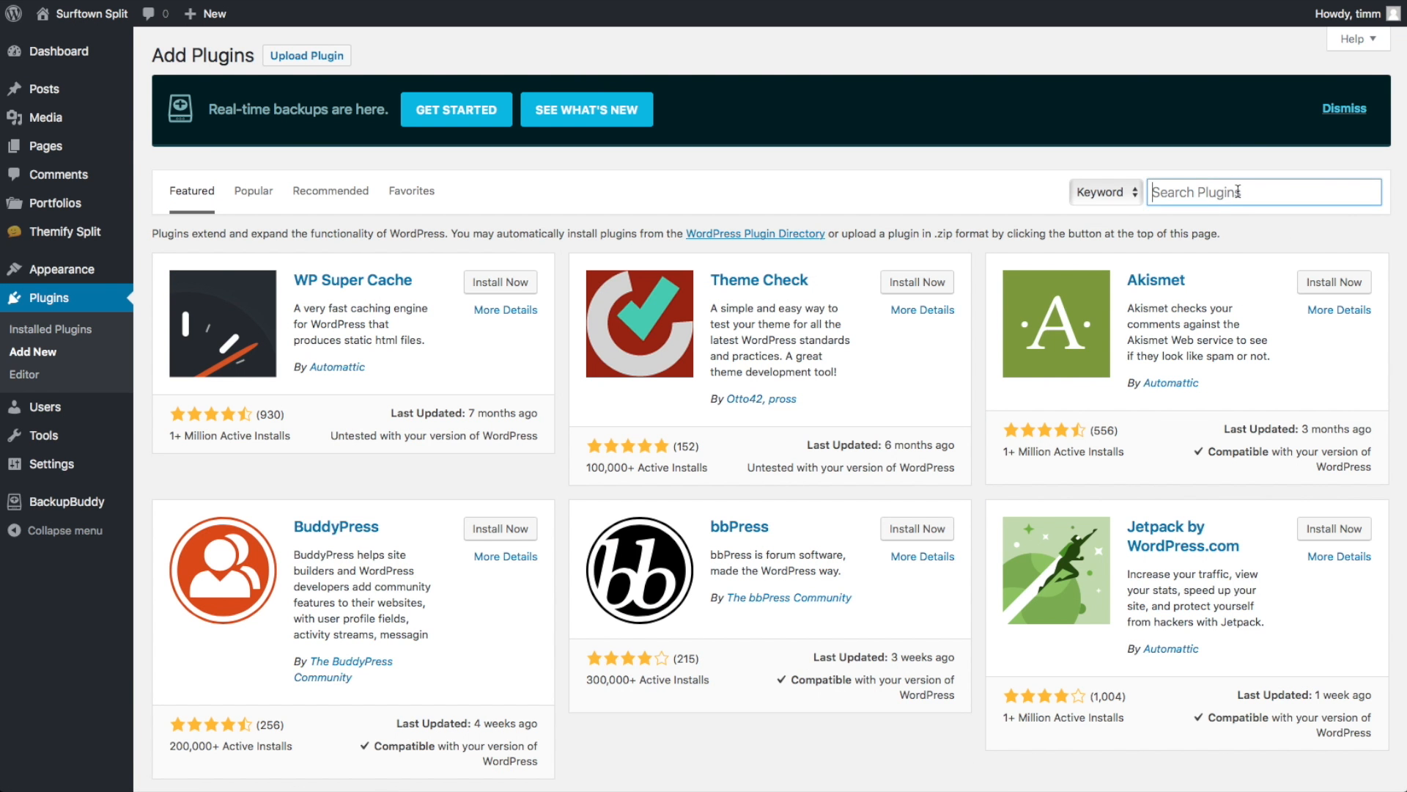
# - Search 'all', then install and activate All-in-One WP Migration
pyautogui.write('a')
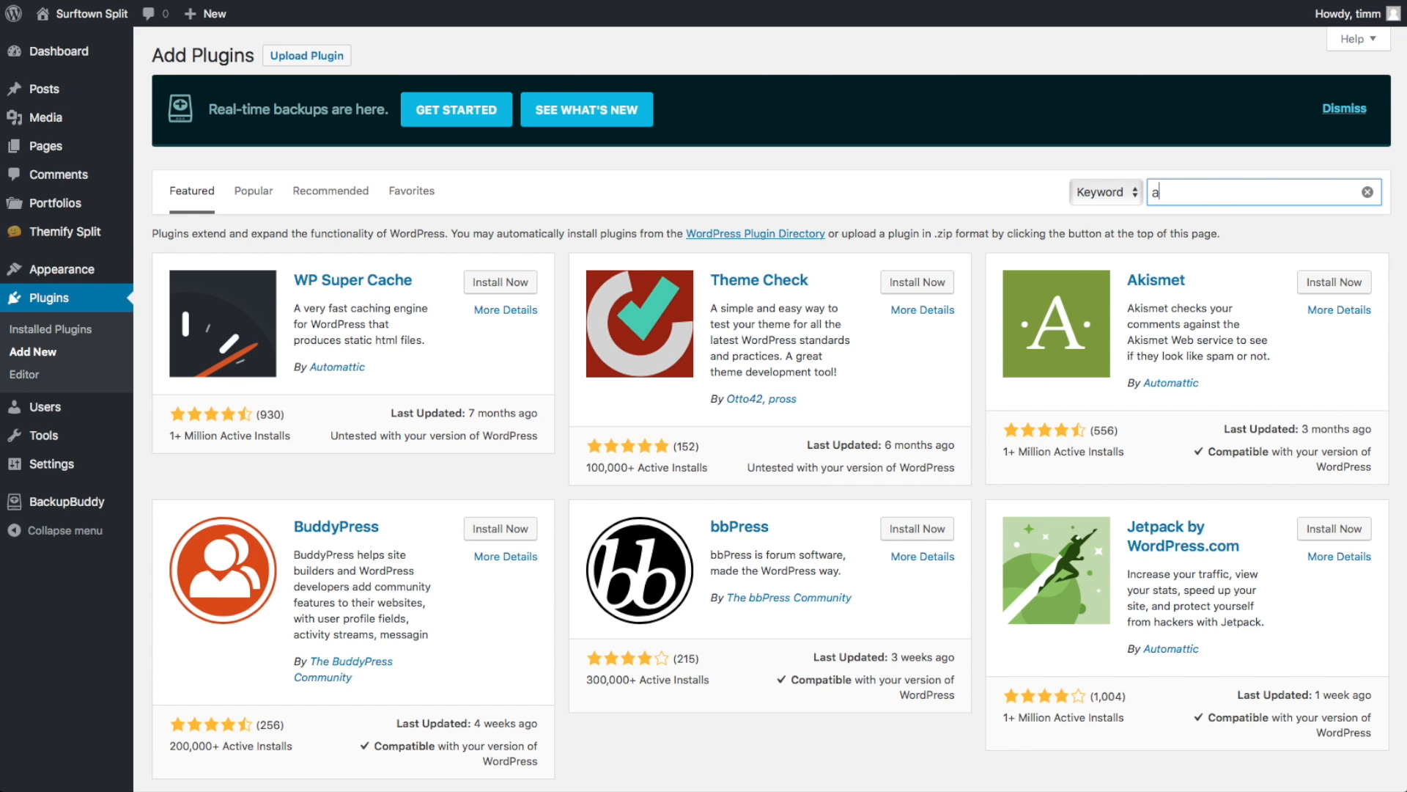
pyautogui.write('ll')
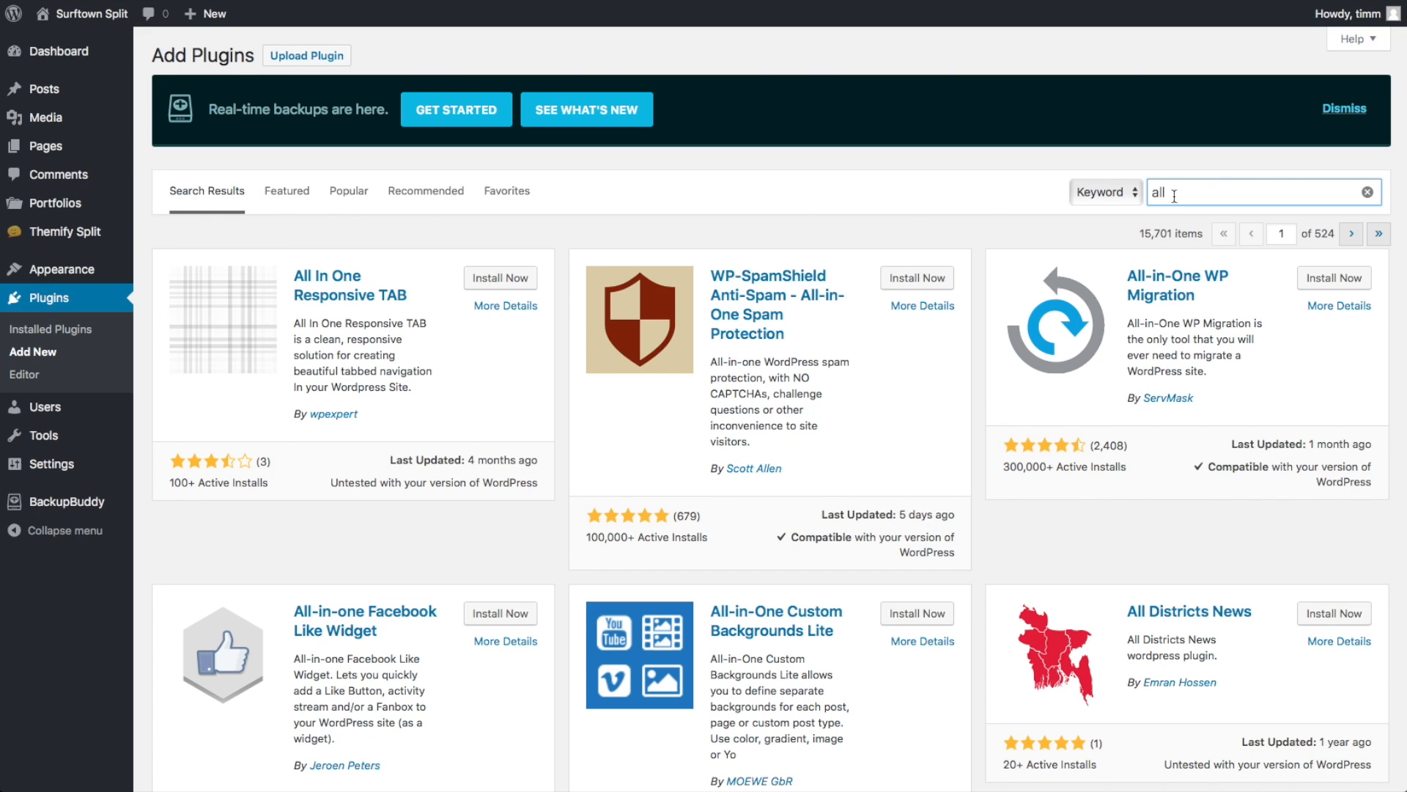
pyautogui.moveTo(1142, 285)
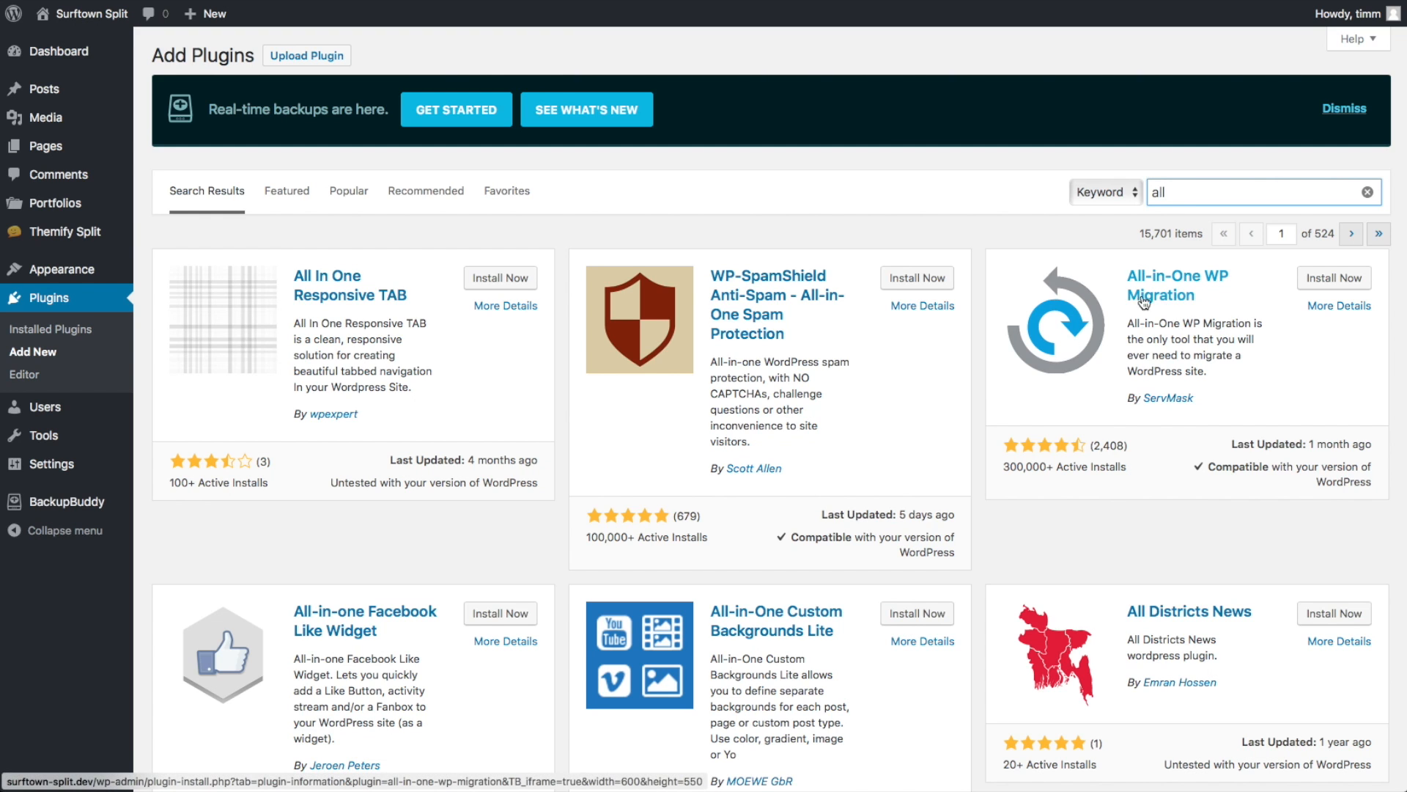
pyautogui.click(1334, 277)
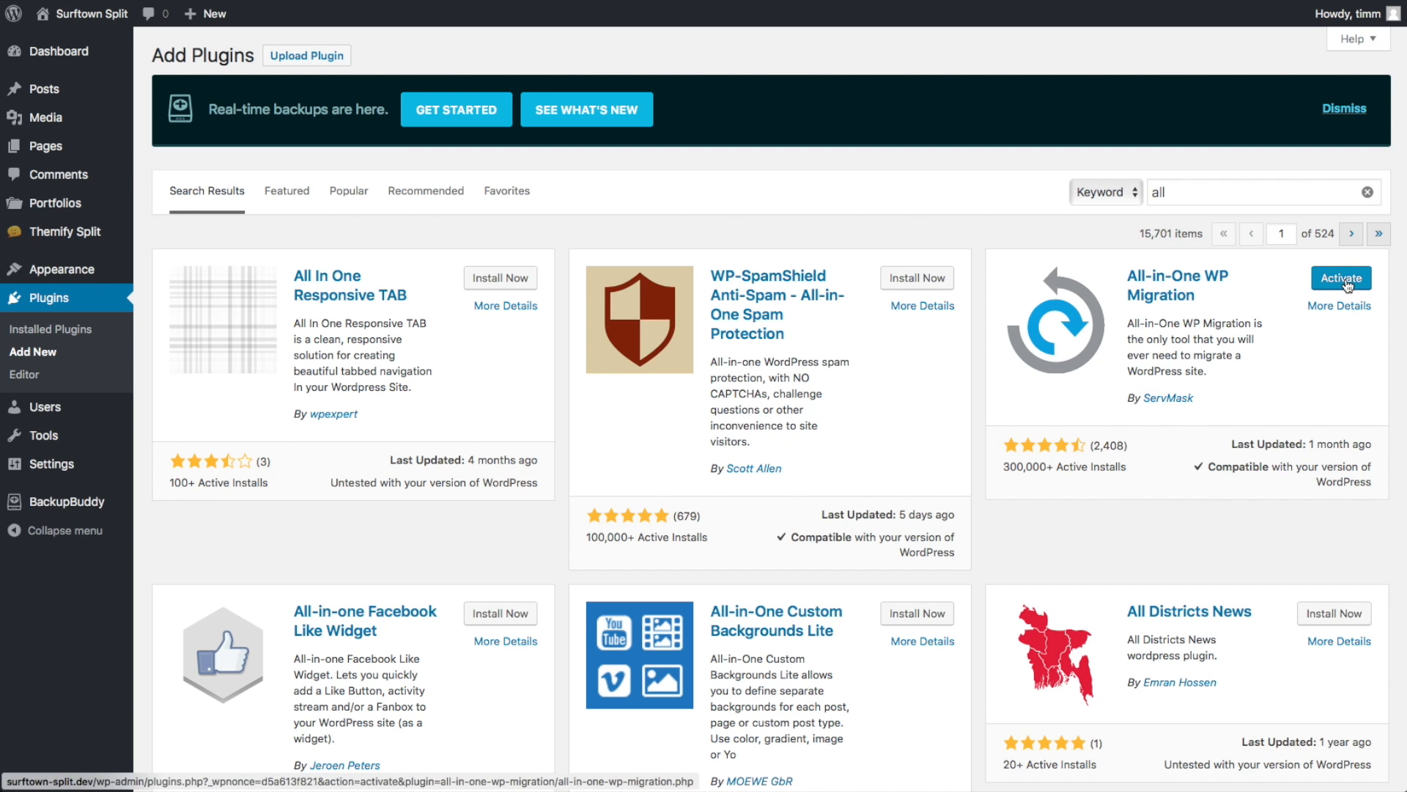
pyautogui.click(1341, 278)
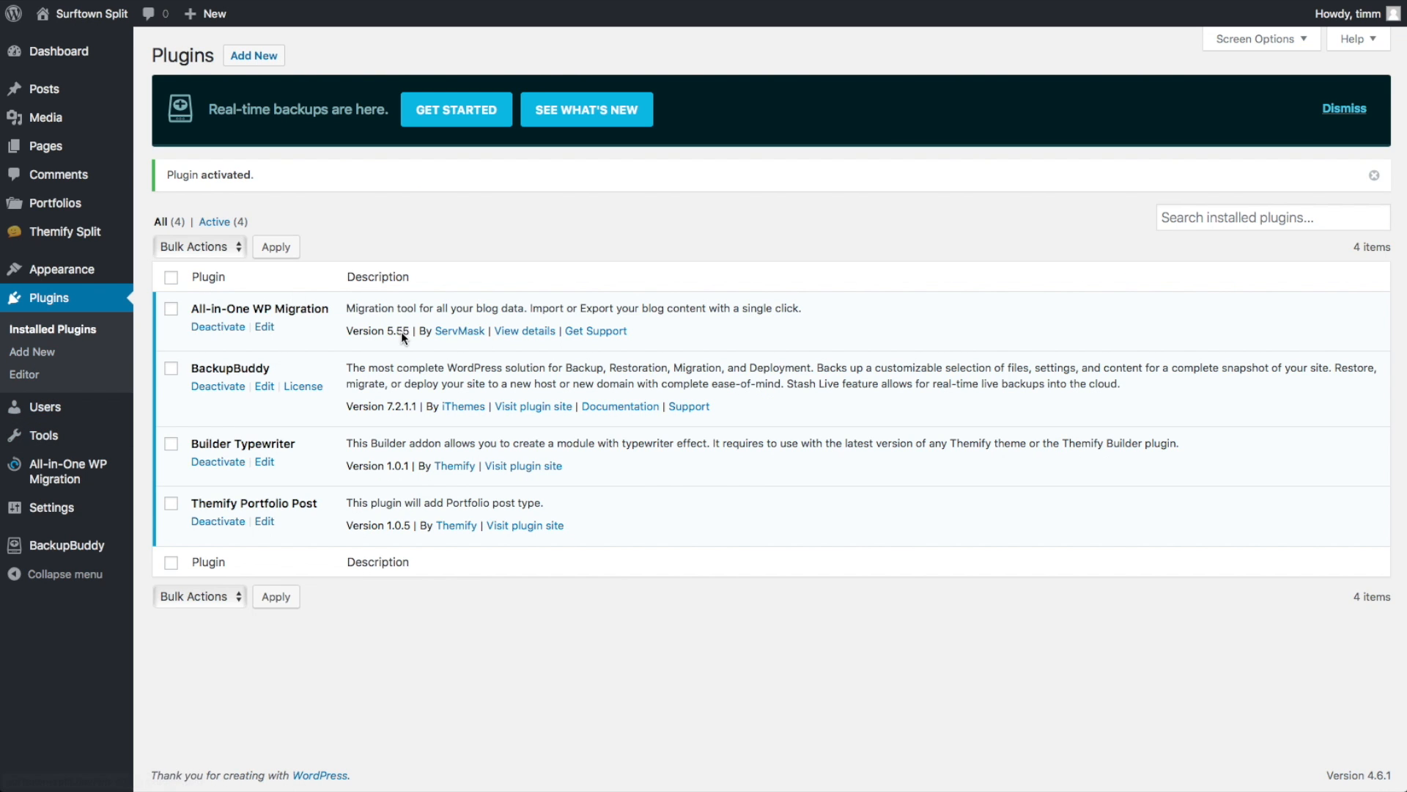
pyautogui.moveTo(63, 470)
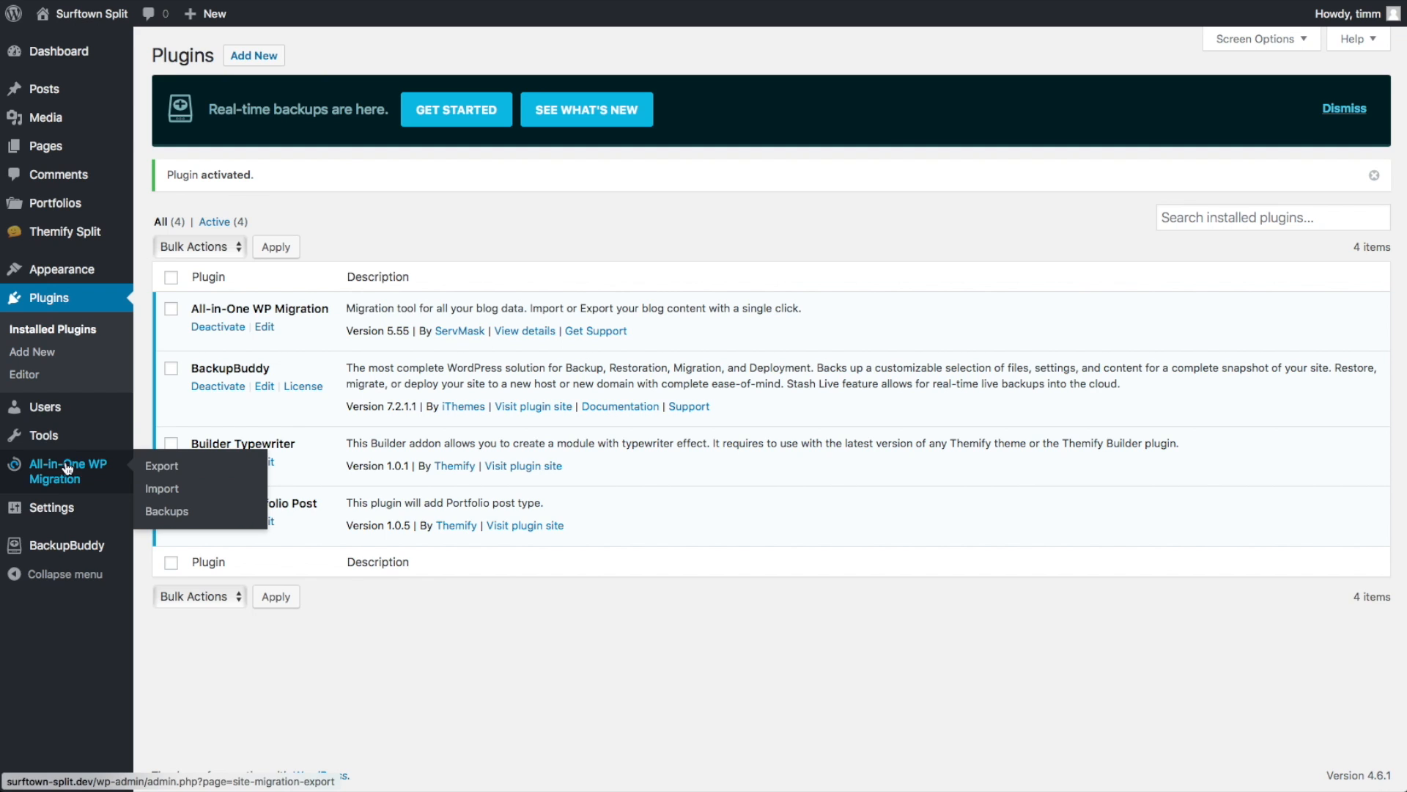
pyautogui.moveTo(161, 466)
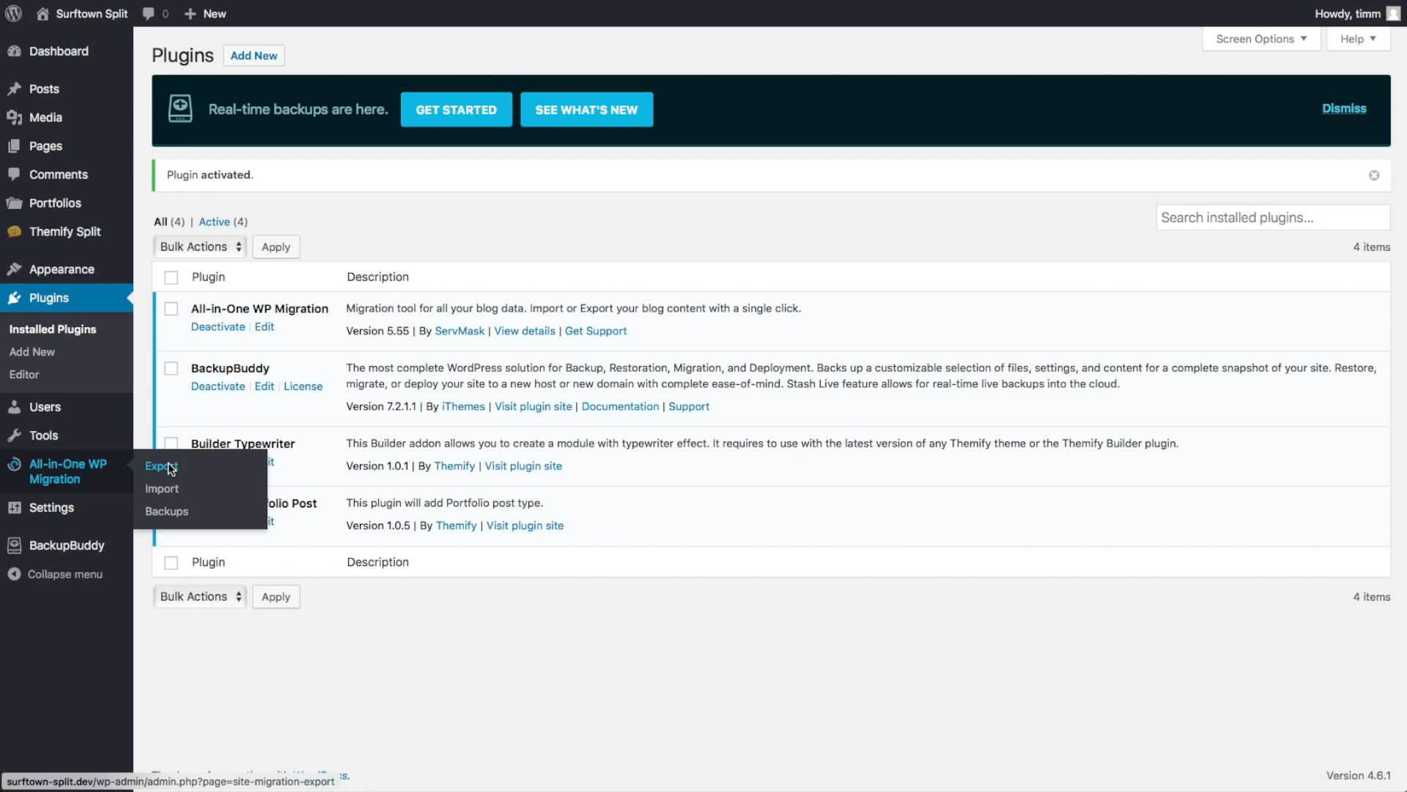
# - Go to the All-in-One WP Migration Export page from the admin sidebar
pyautogui.click(159, 466)
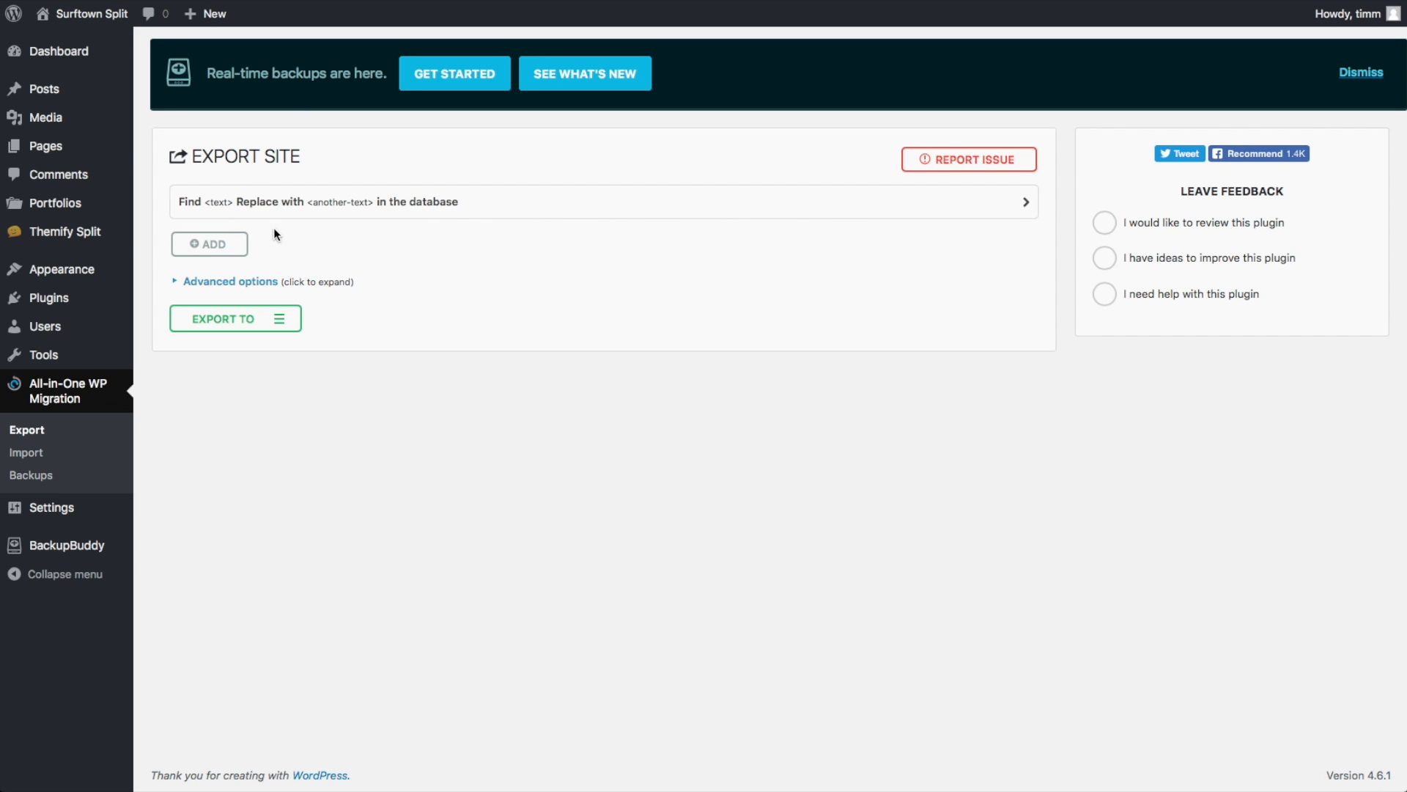
pyautogui.moveTo(231, 216)
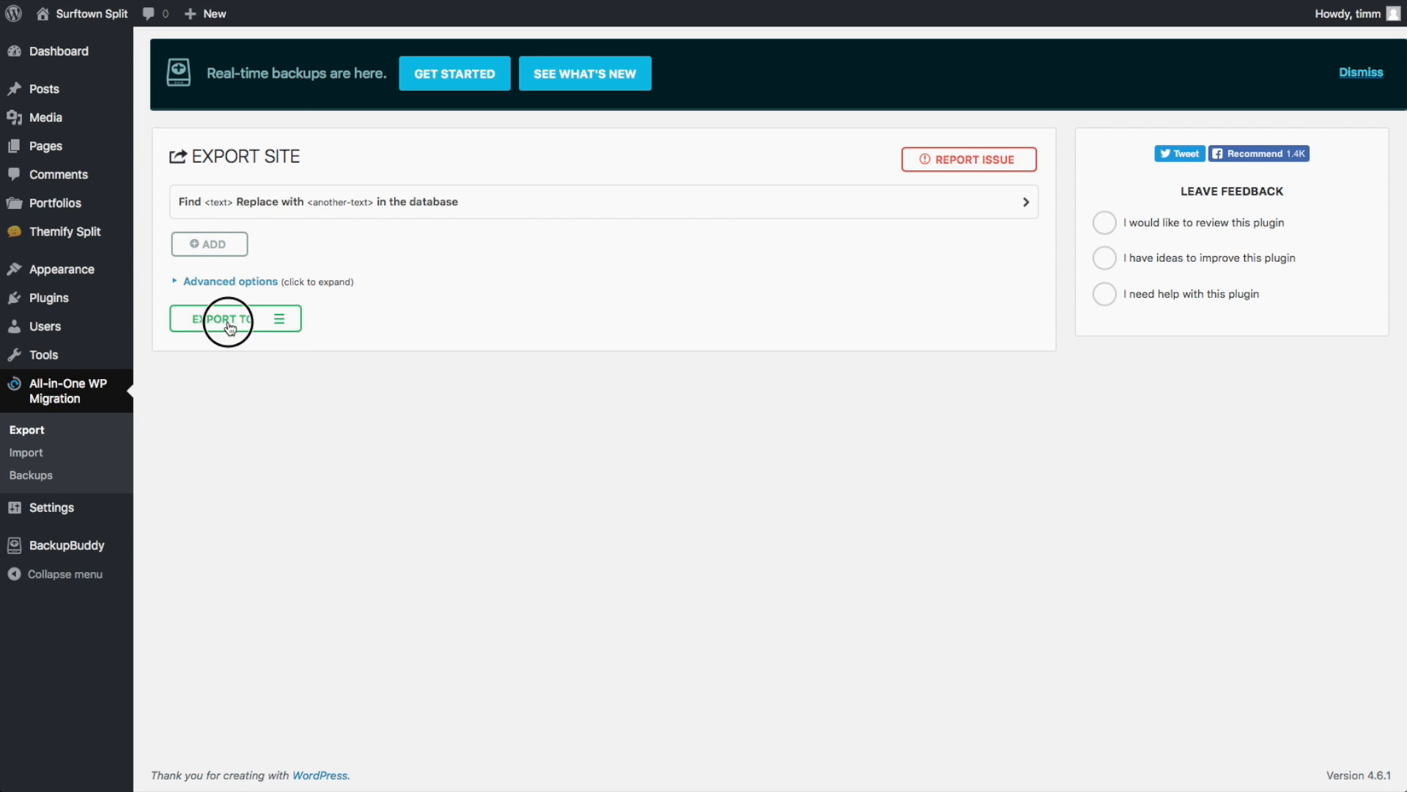
# - Export the site to a .wpress file and download it to Downloads
pyautogui.click(198, 346)
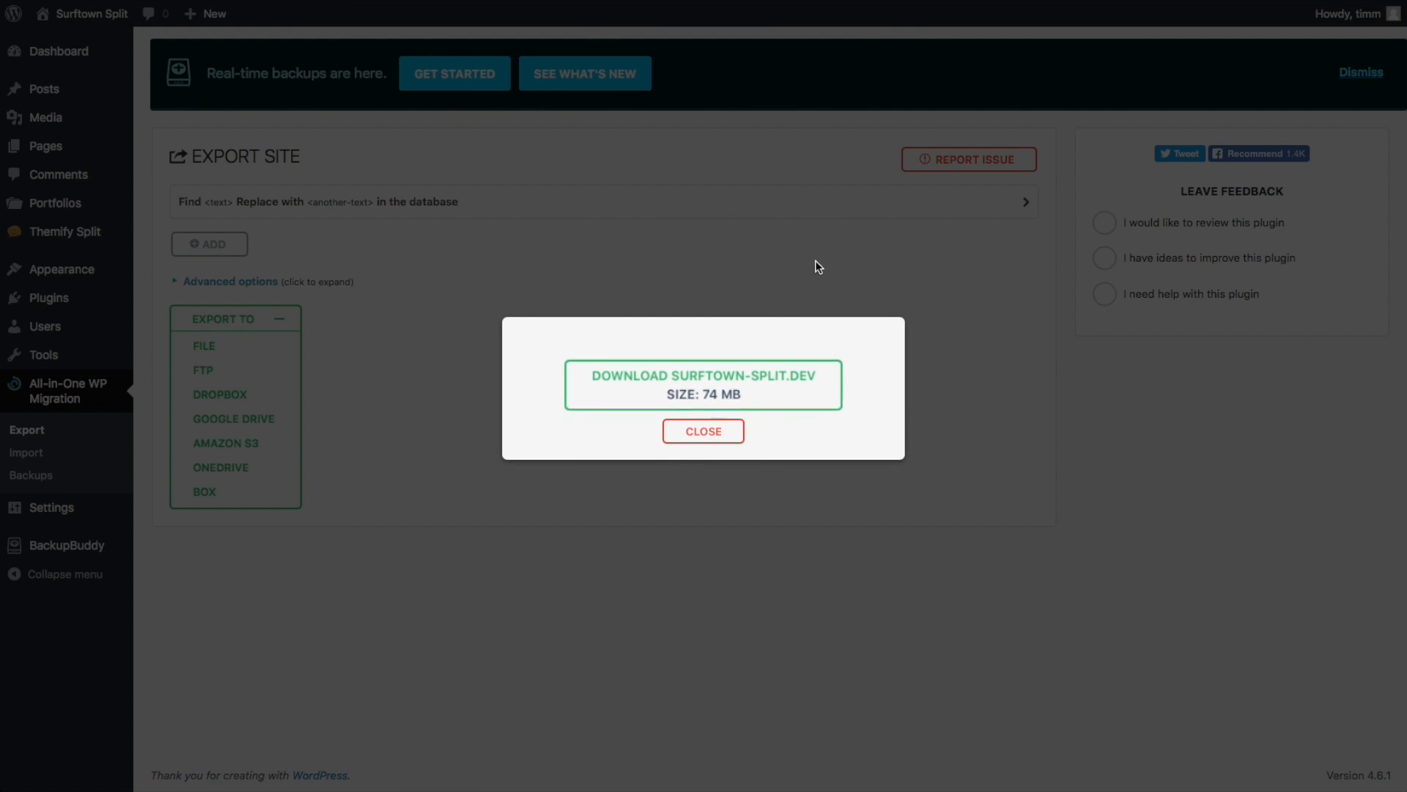
pyautogui.moveTo(702, 384)
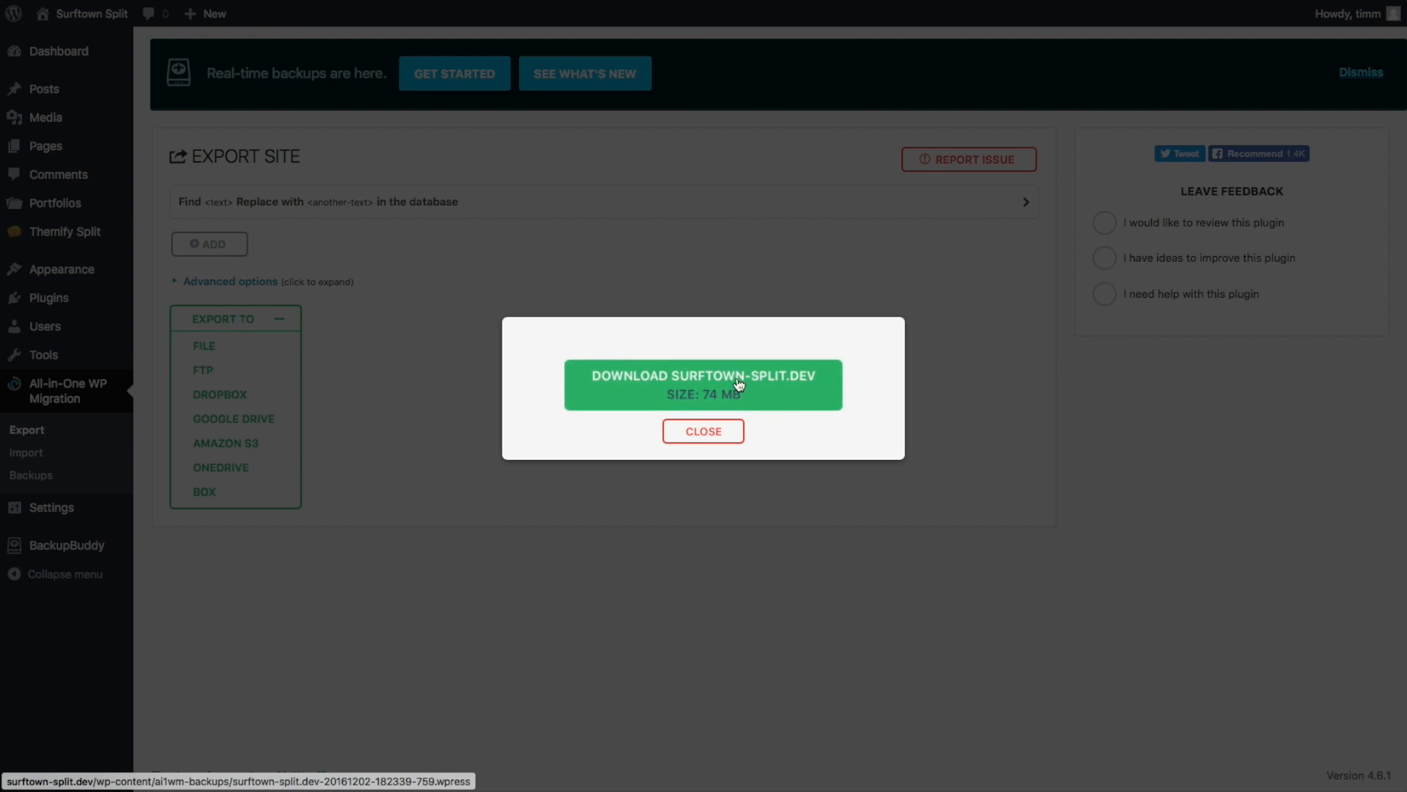
pyautogui.click(702, 384)
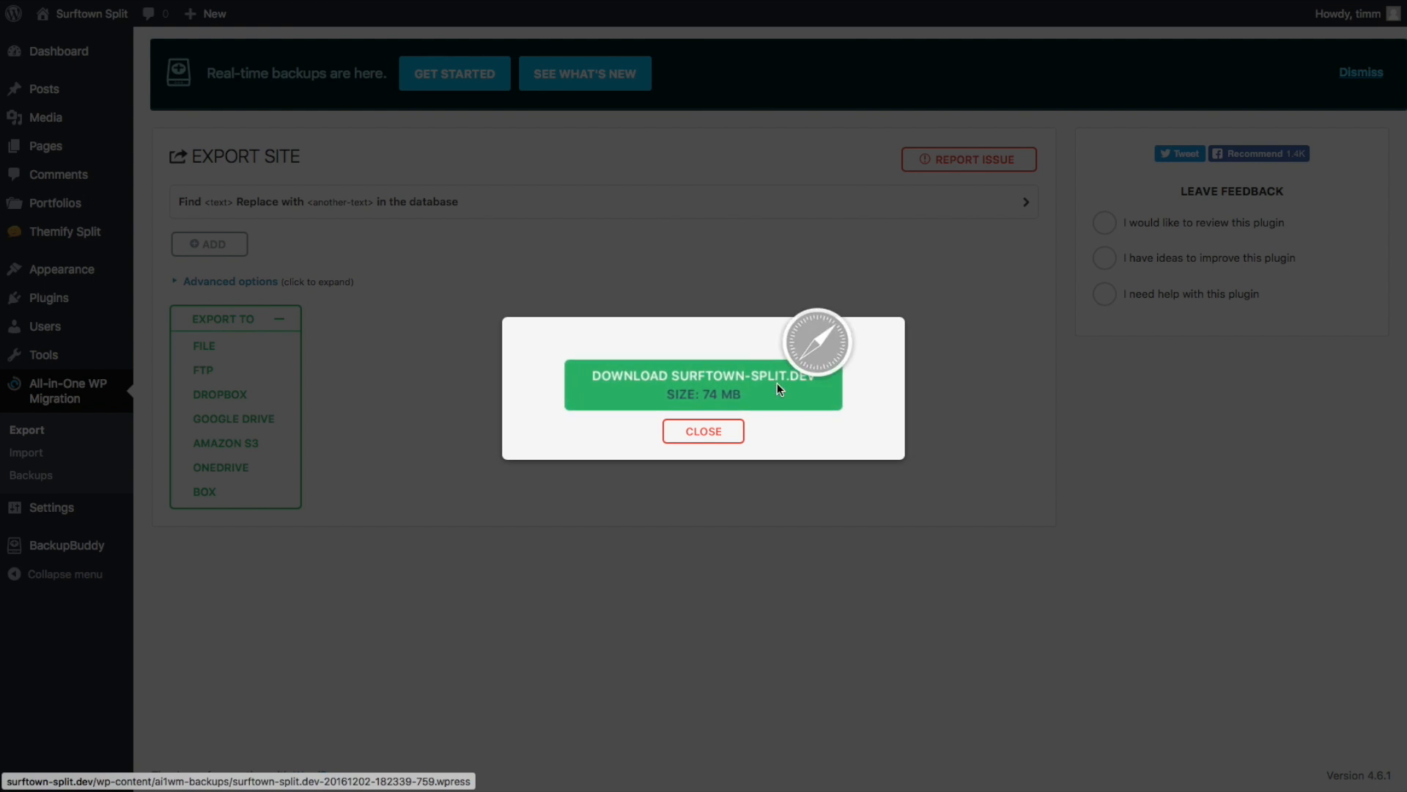
pyautogui.click(702, 431)
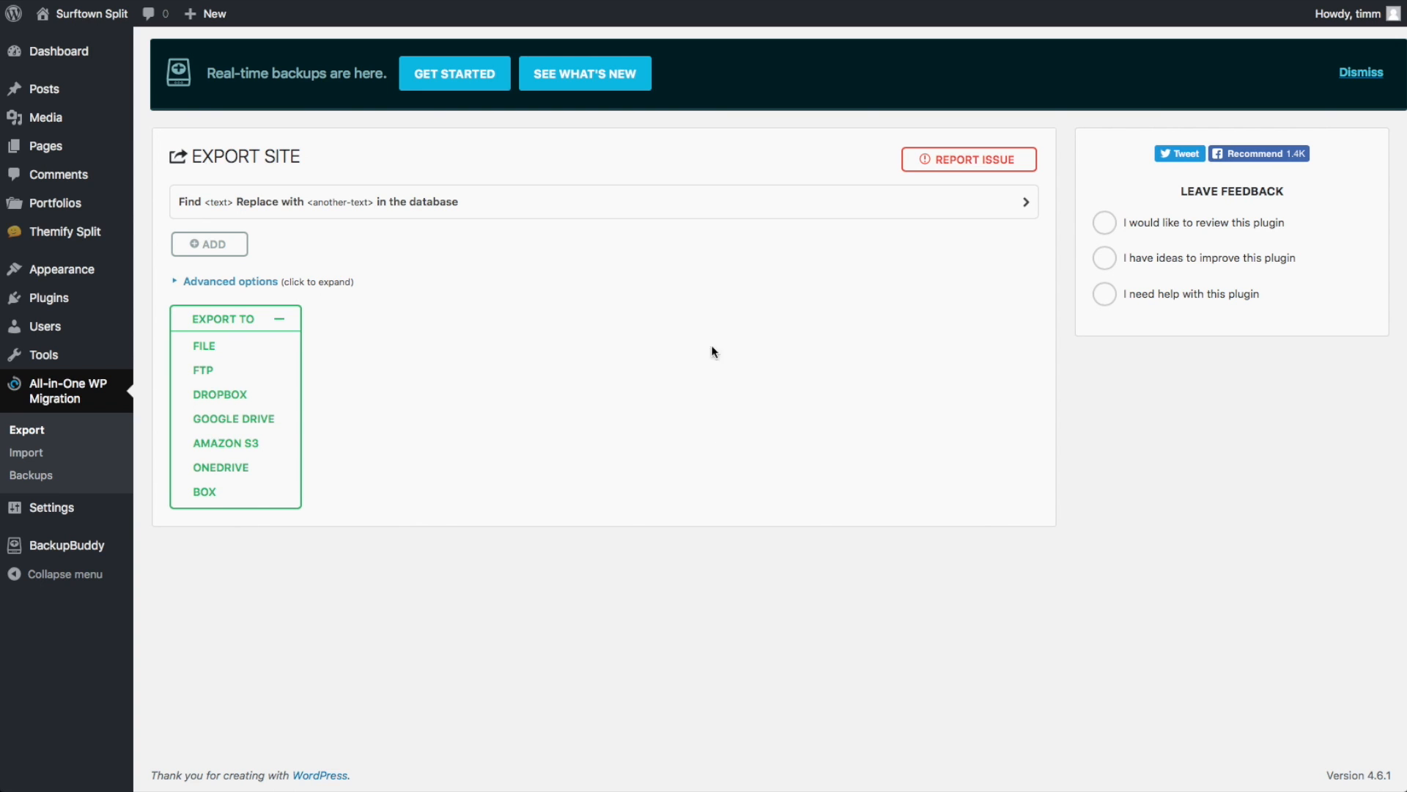
pyautogui.click(202, 346)
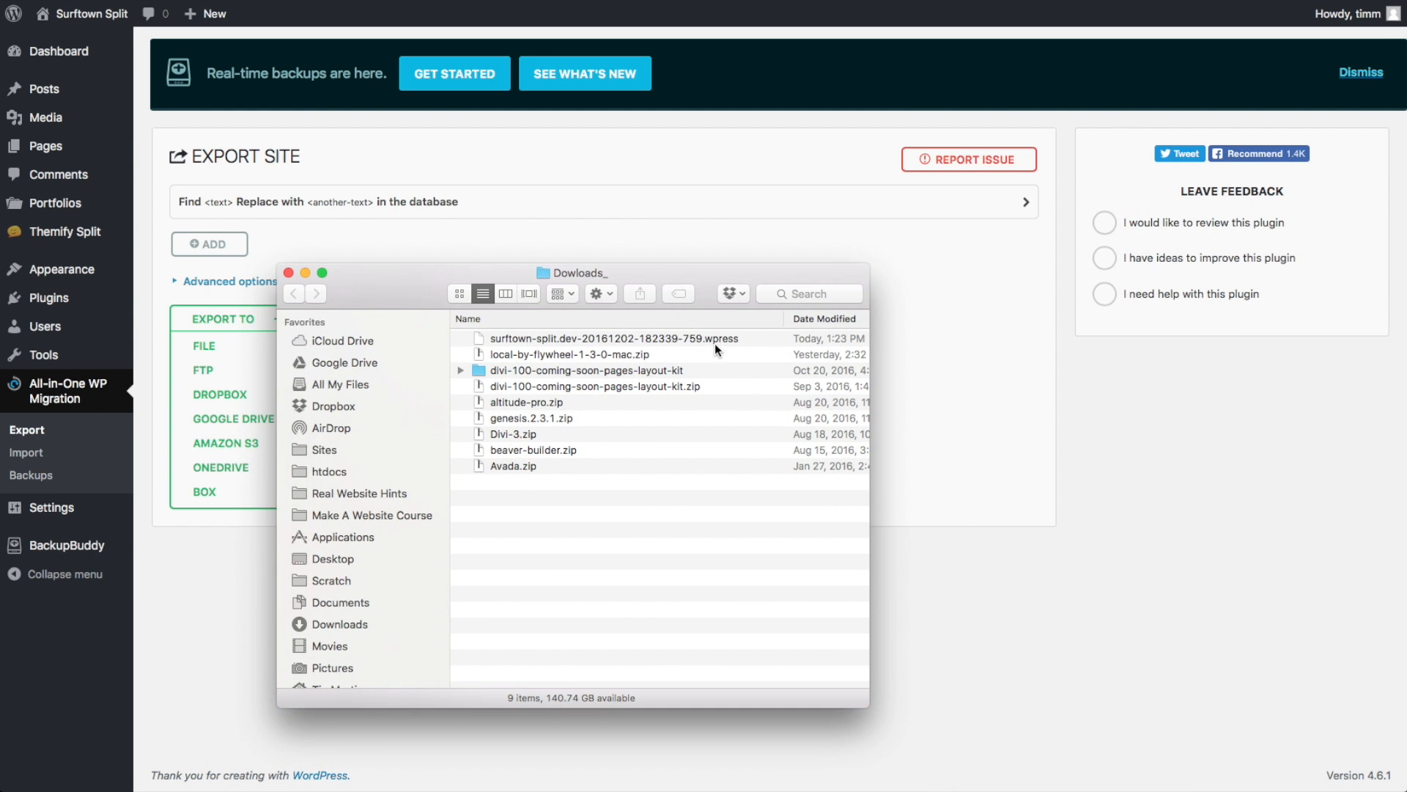
pyautogui.moveTo(754, 349)
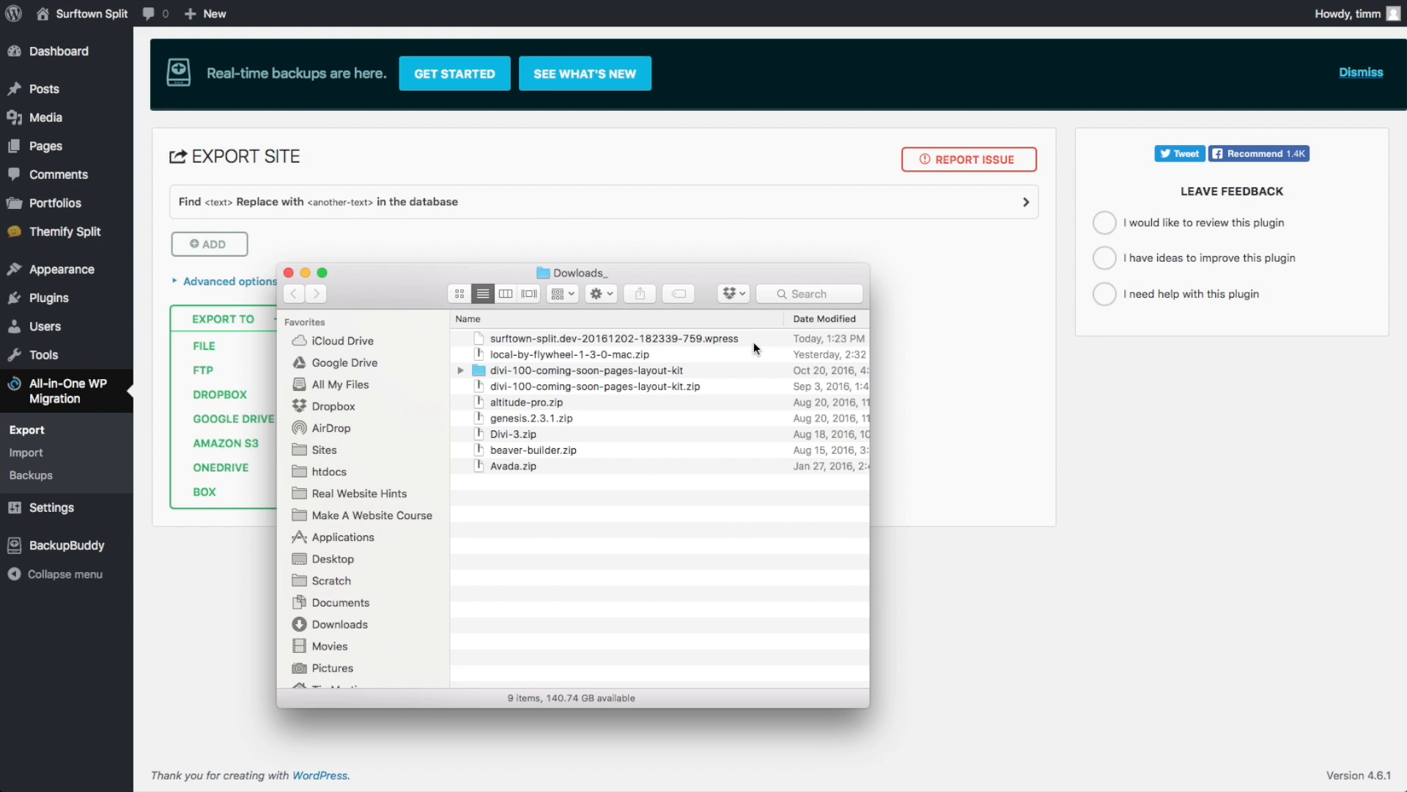
pyautogui.moveTo(737, 349)
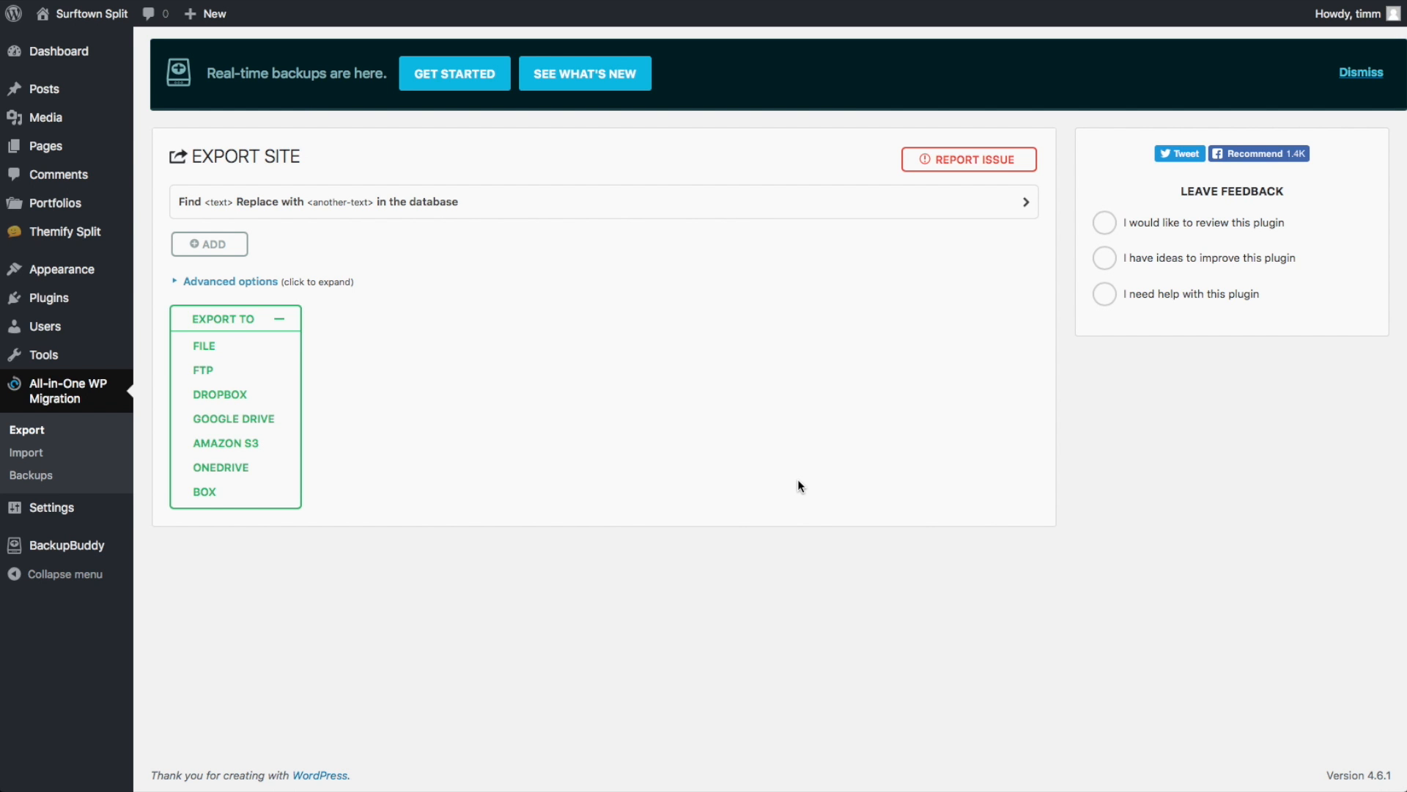
pyautogui.moveTo(790, 482)
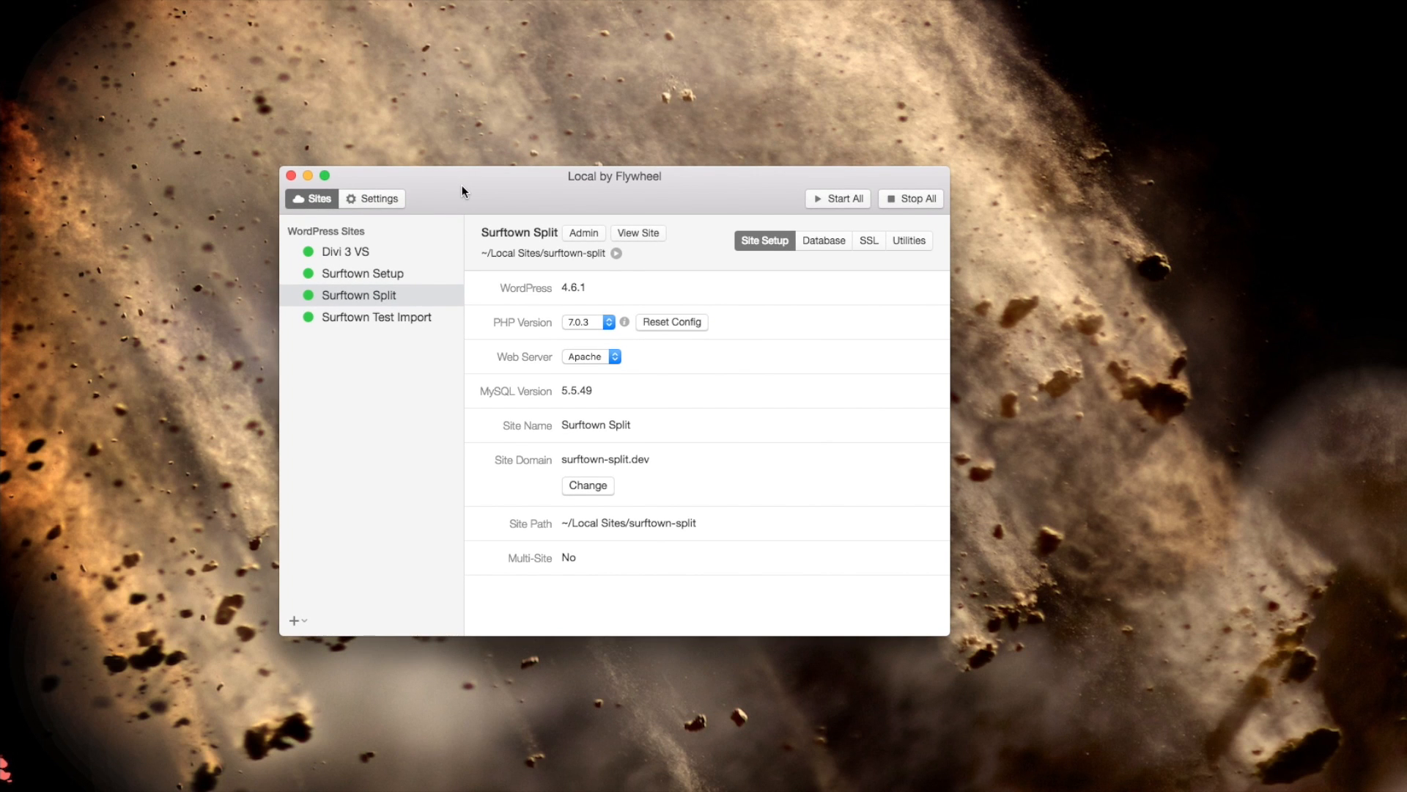
pyautogui.moveTo(474, 198)
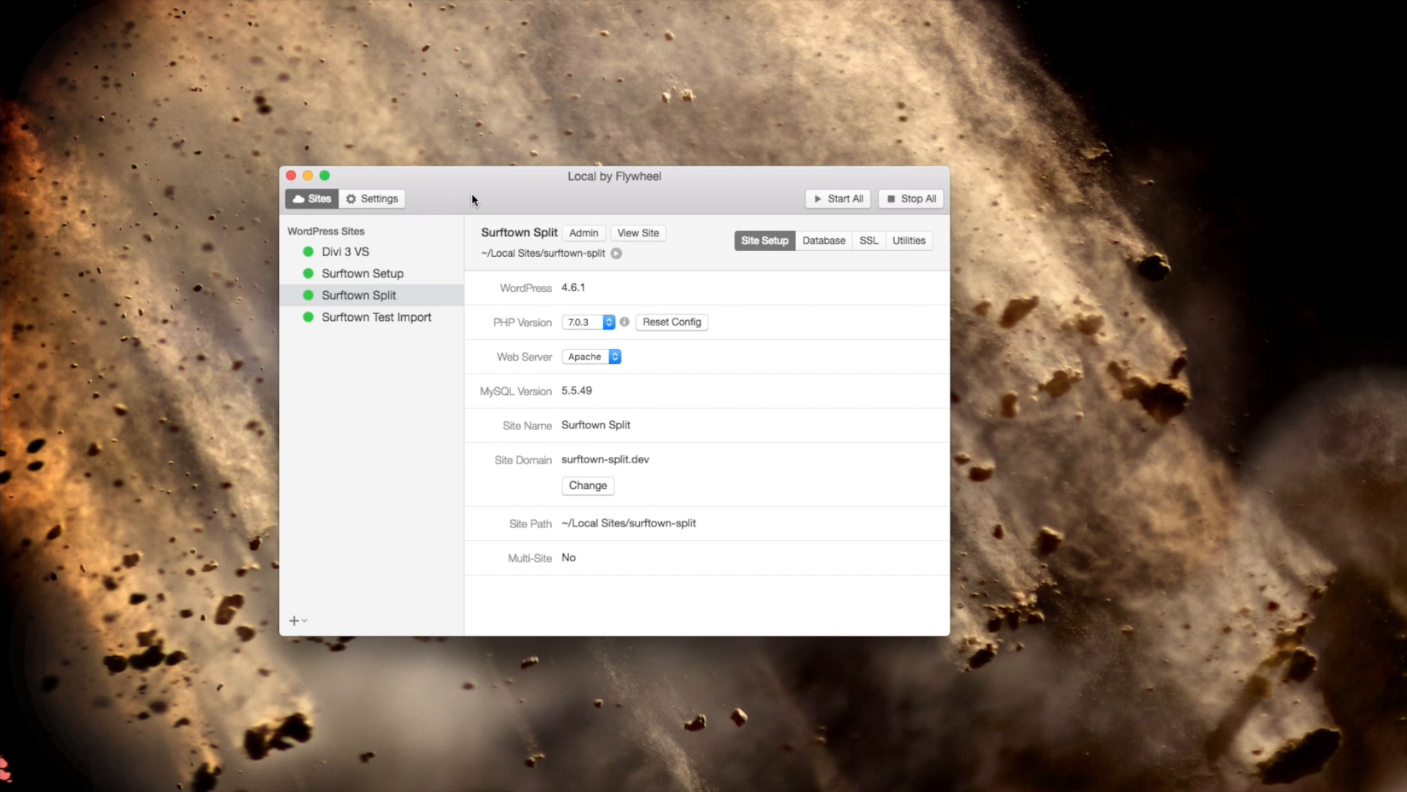
pyautogui.moveTo(638, 273)
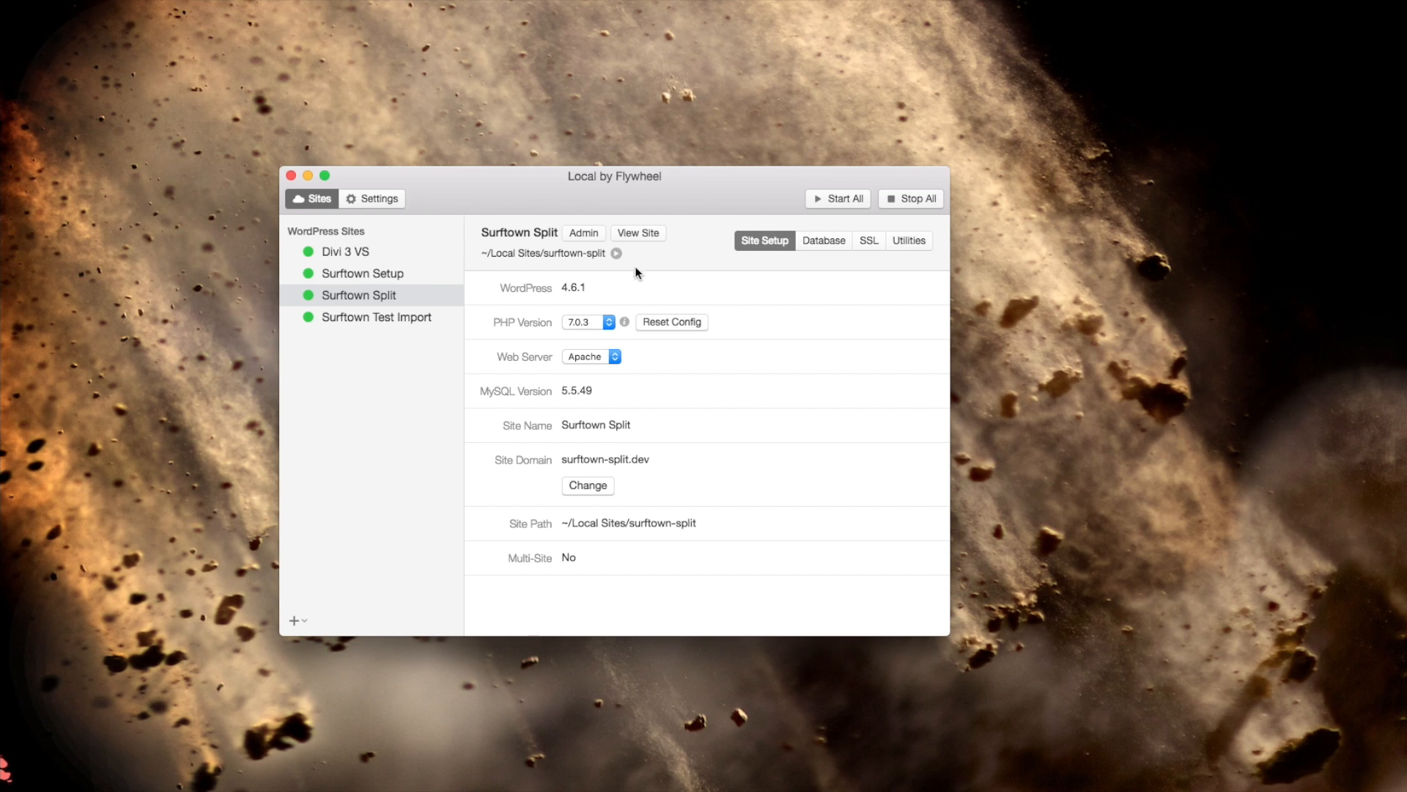
pyautogui.moveTo(641, 291)
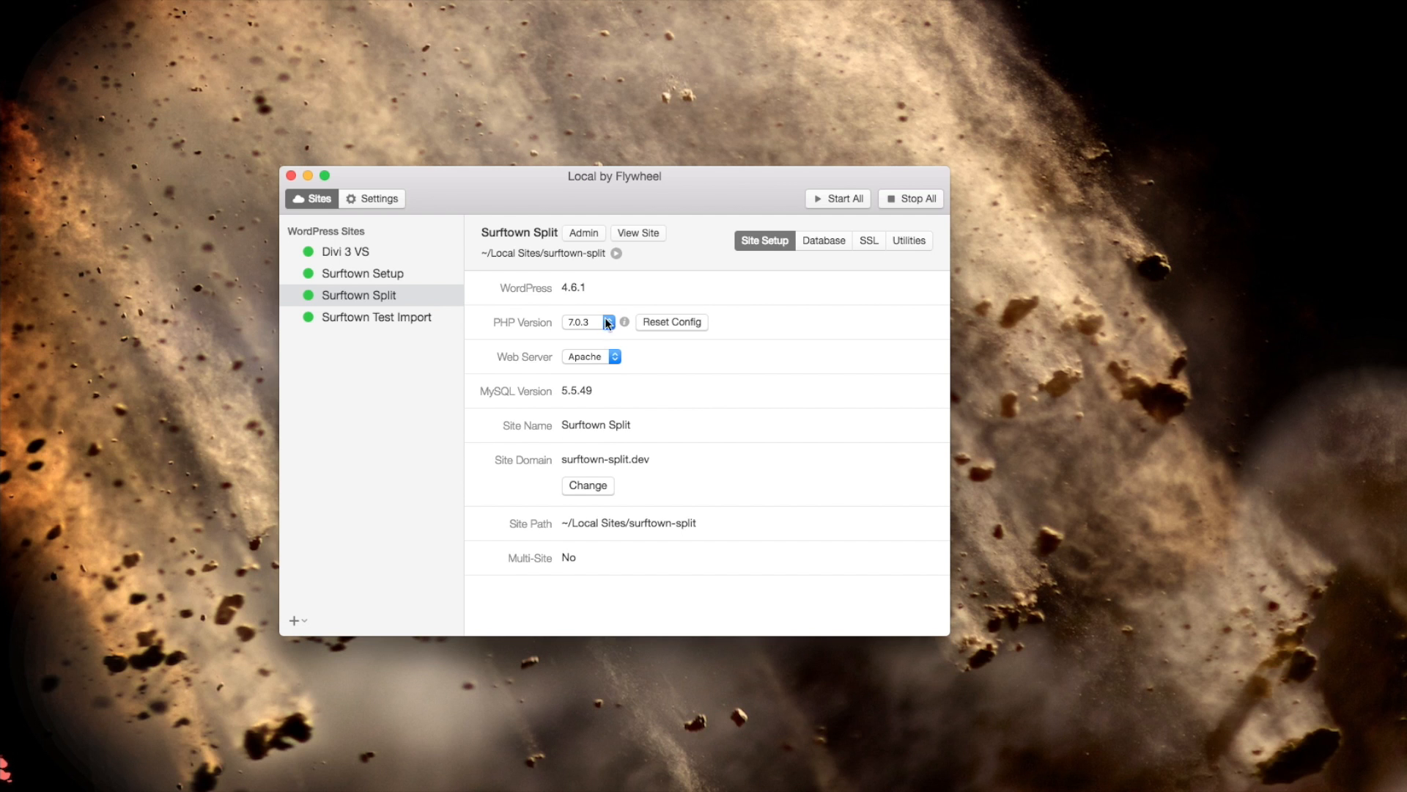
# - Show the add-site options in Local by Flywheel
pyautogui.click(294, 620)
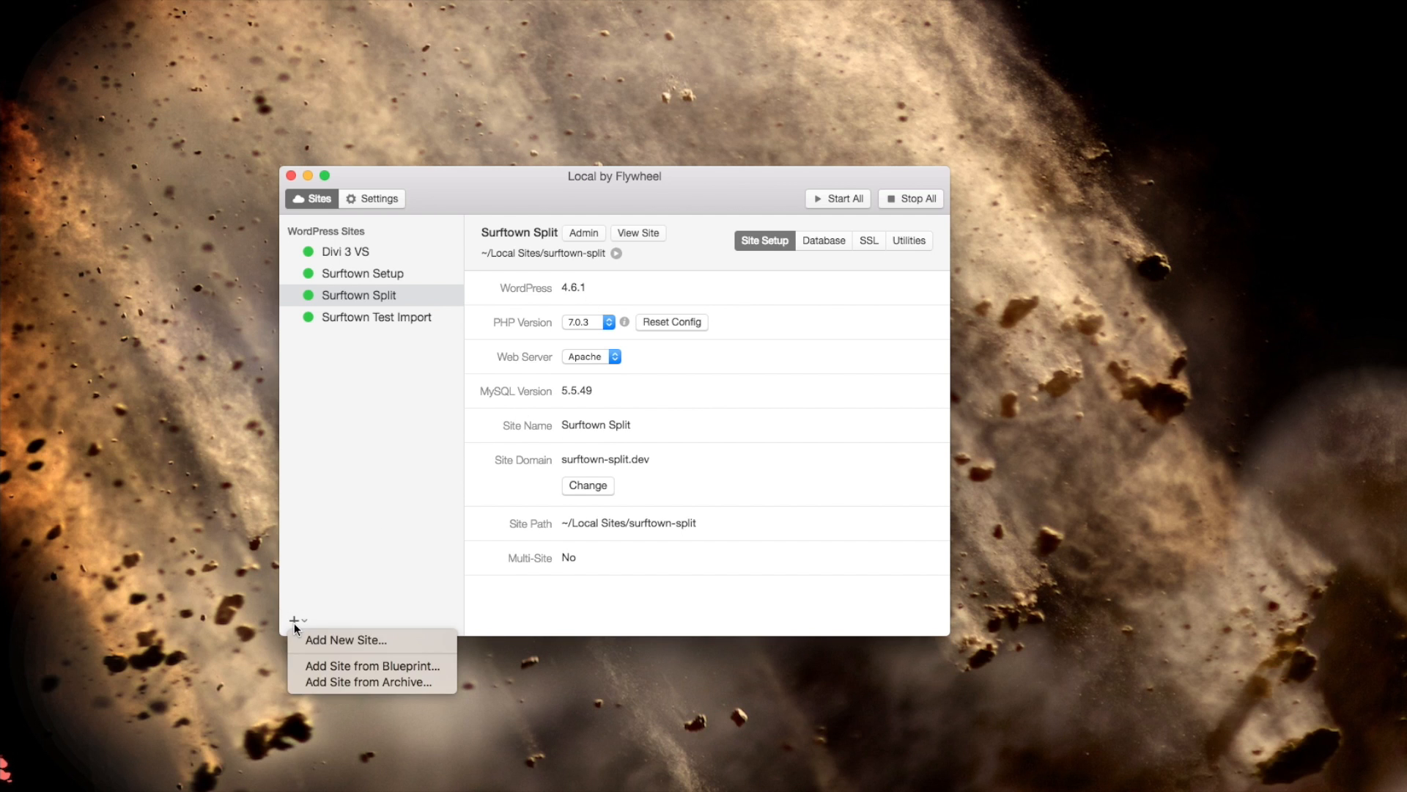
# - Create a new local site named 'test transfer' at test-transfer.dev
pyautogui.click(346, 639)
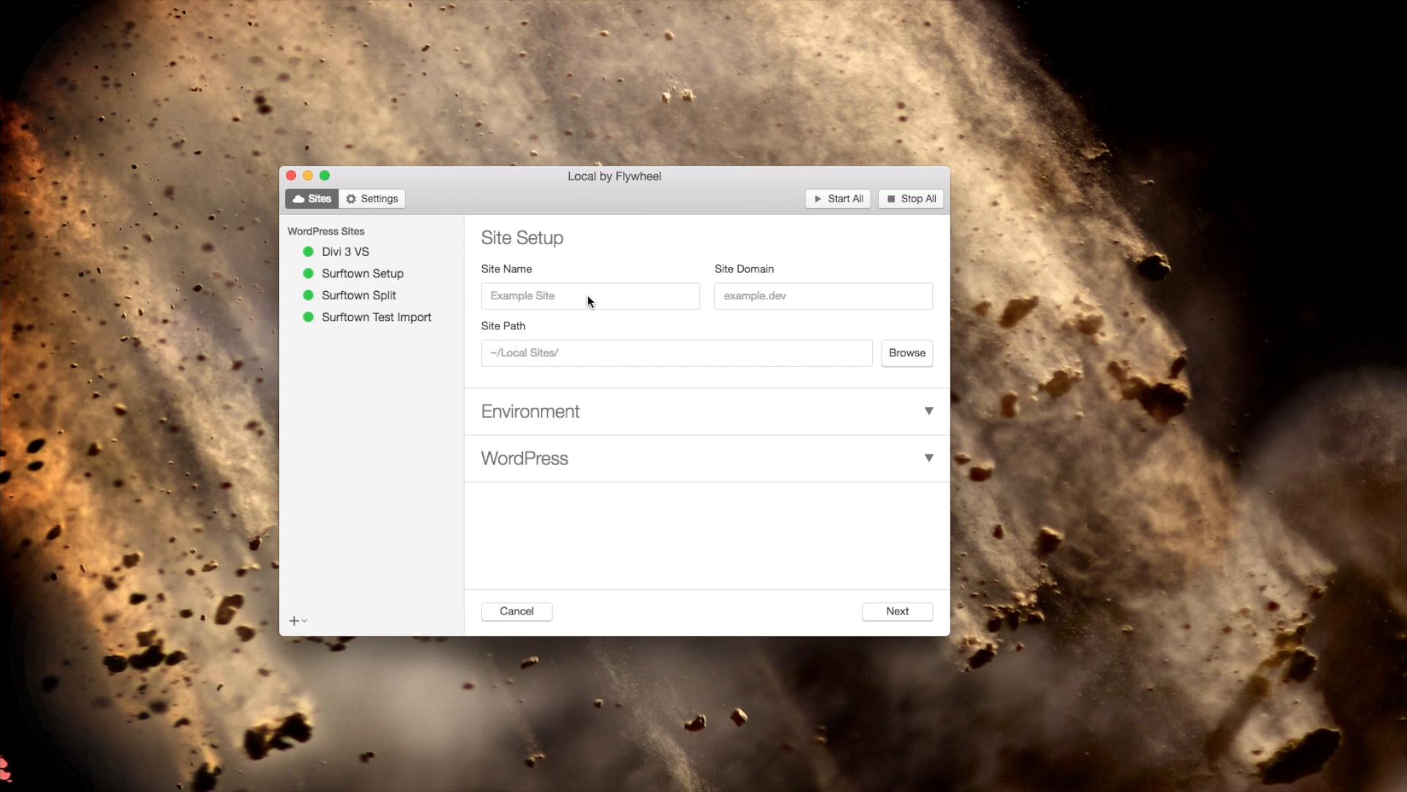
pyautogui.write('t')
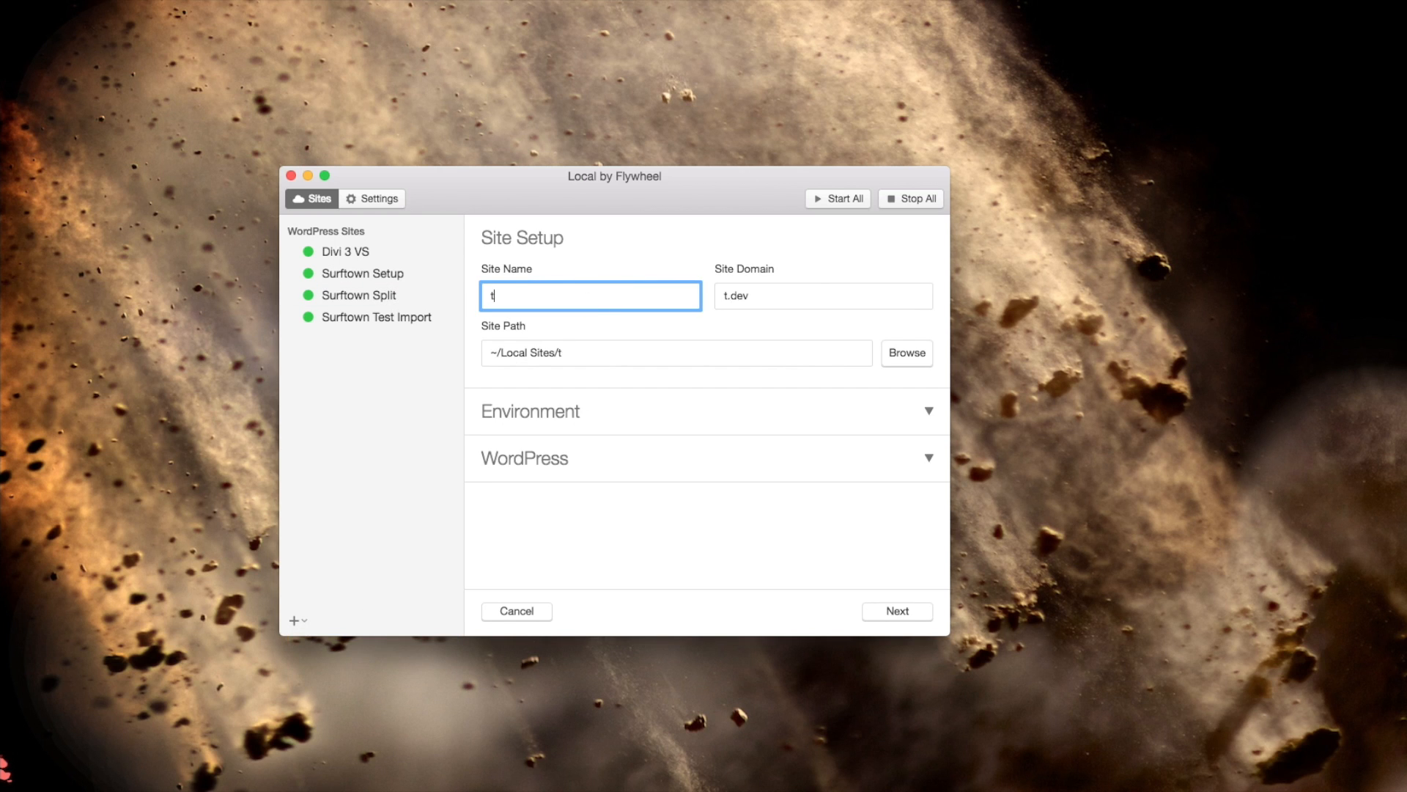
pyautogui.write('est transfer')
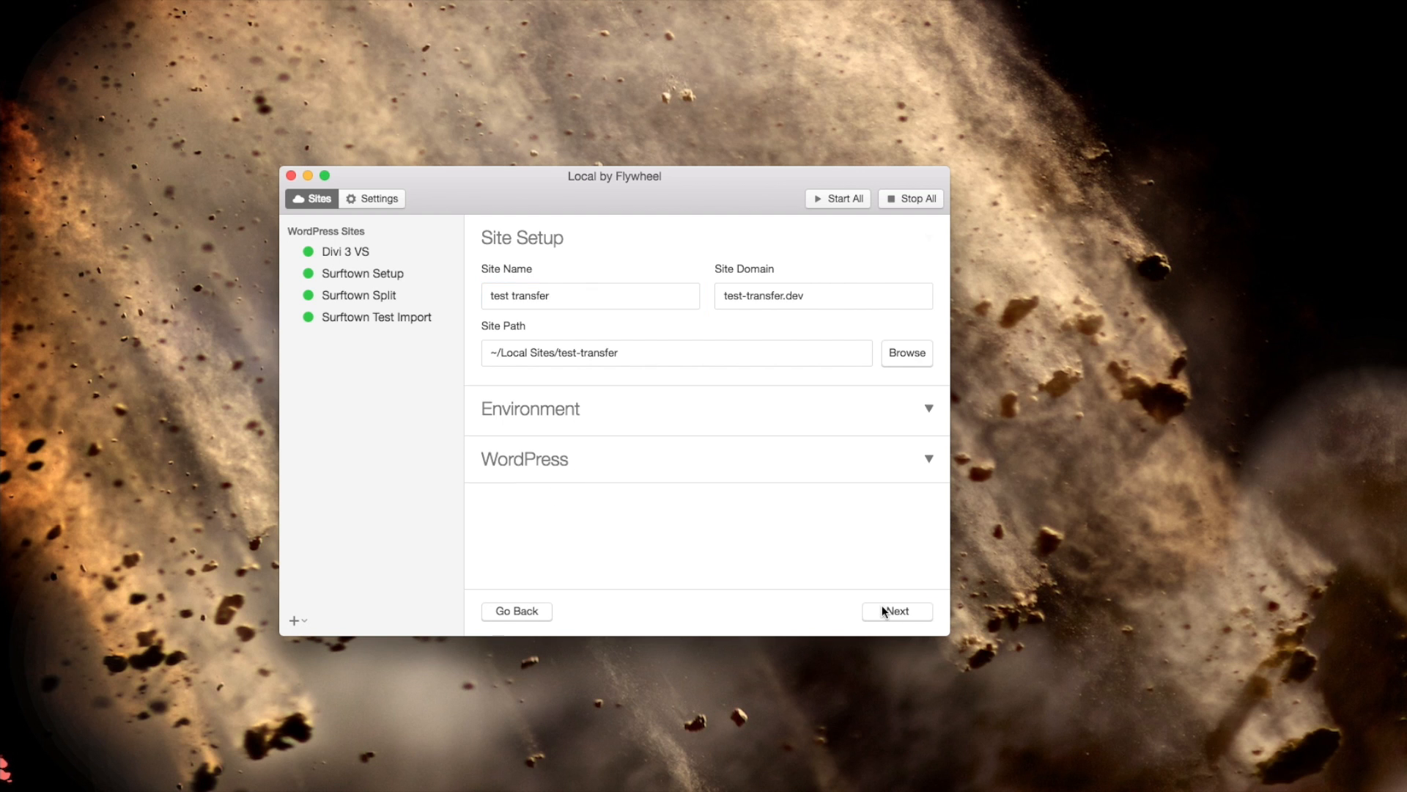
pyautogui.click(895, 612)
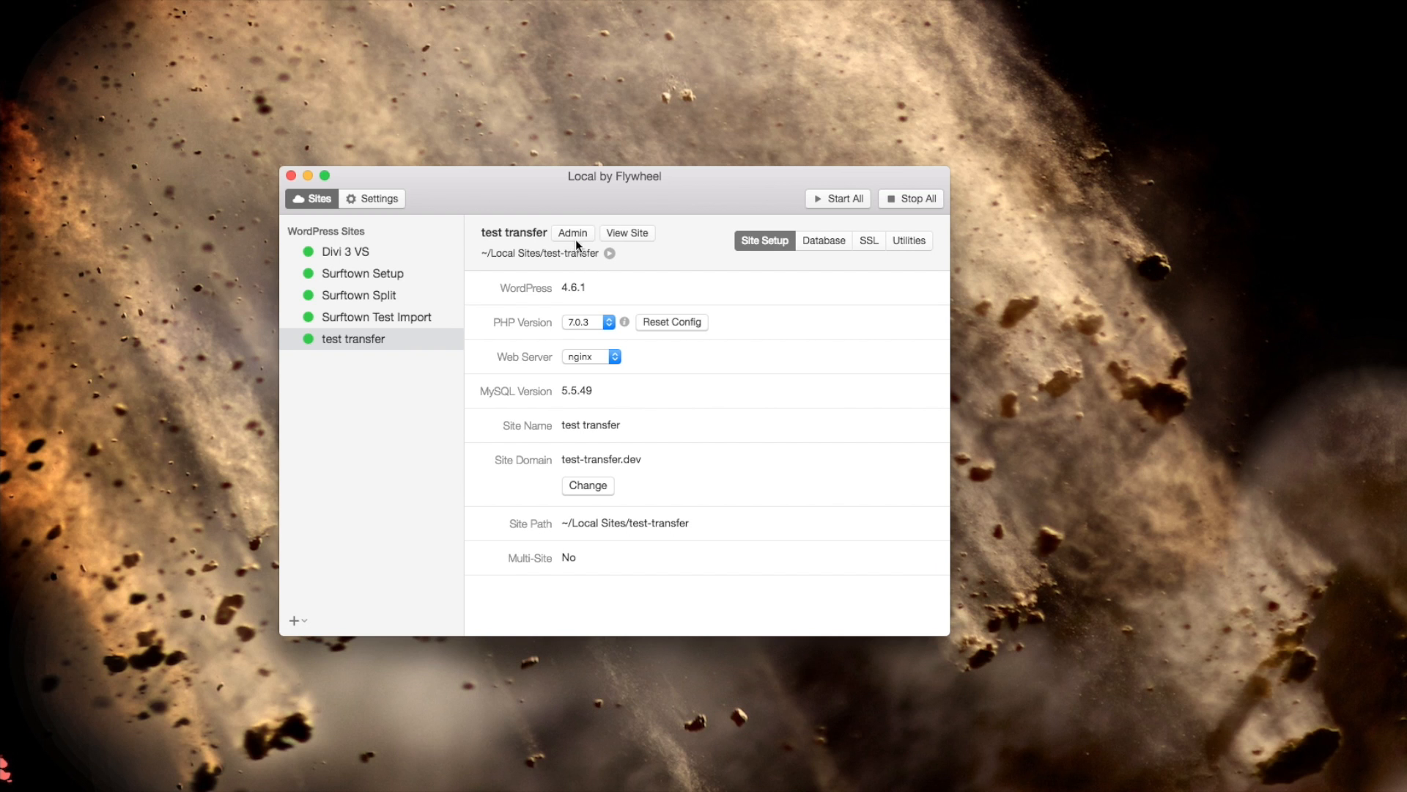
# - Log into the test transfer site's WordPress admin as user 'tim'
pyautogui.click(571, 233)
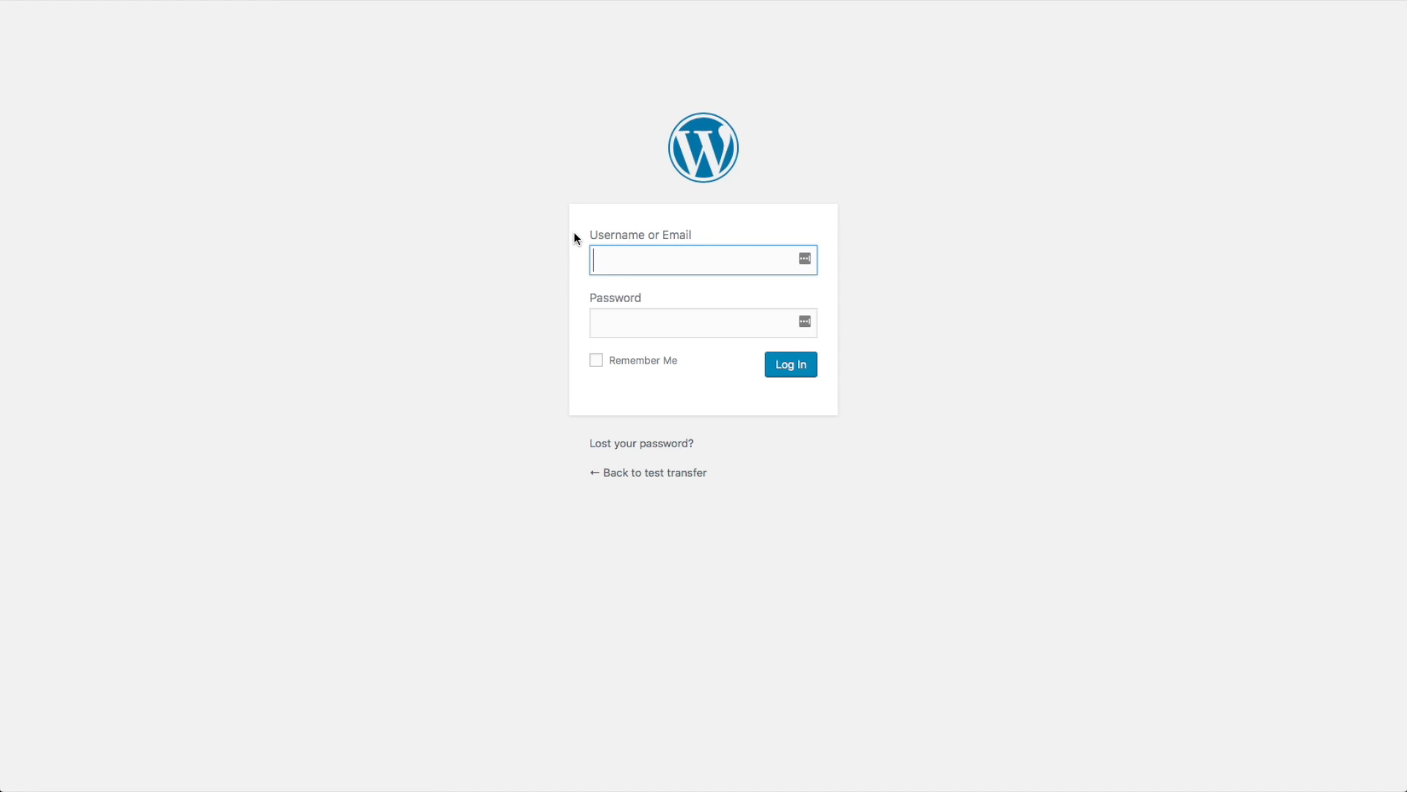
pyautogui.write('tim')
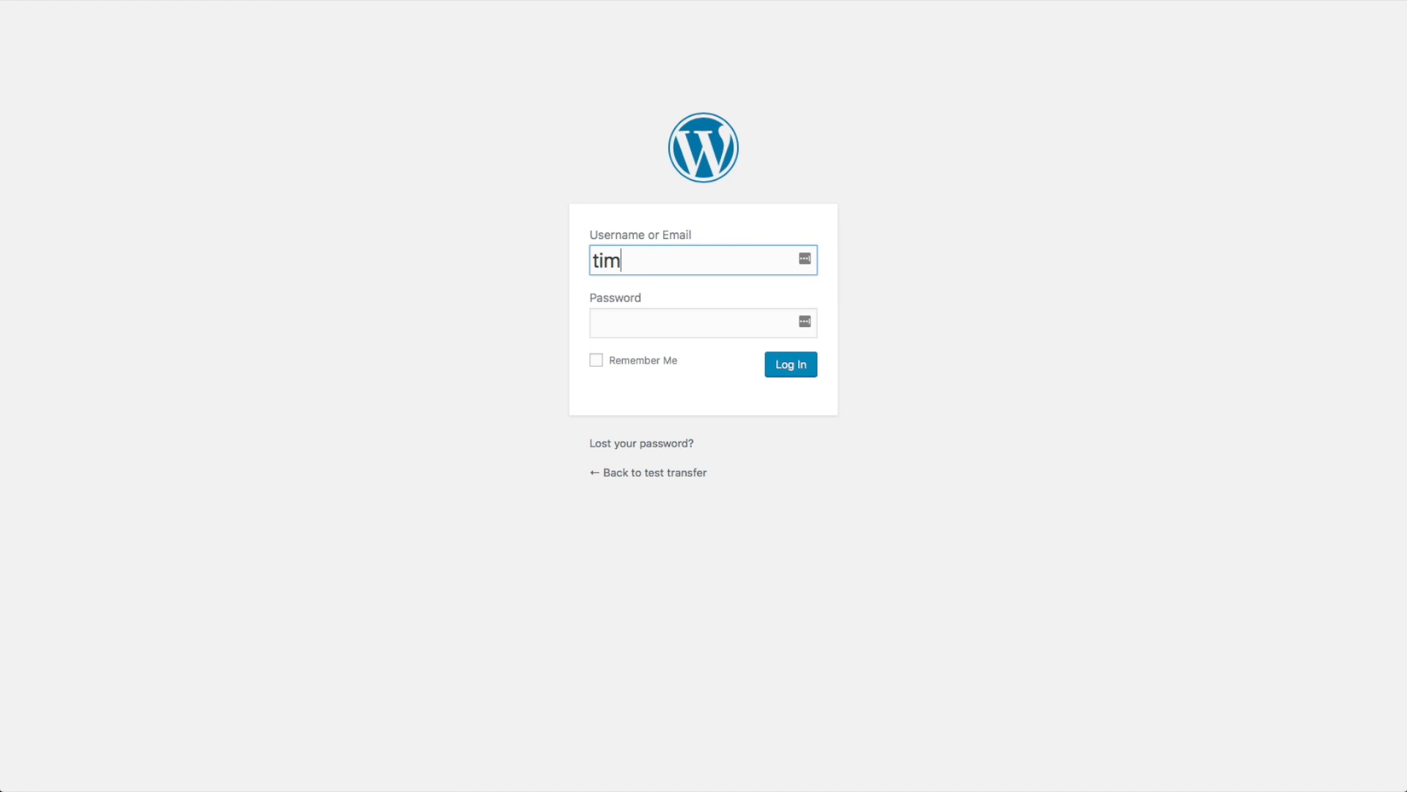
pyautogui.click(789, 364)
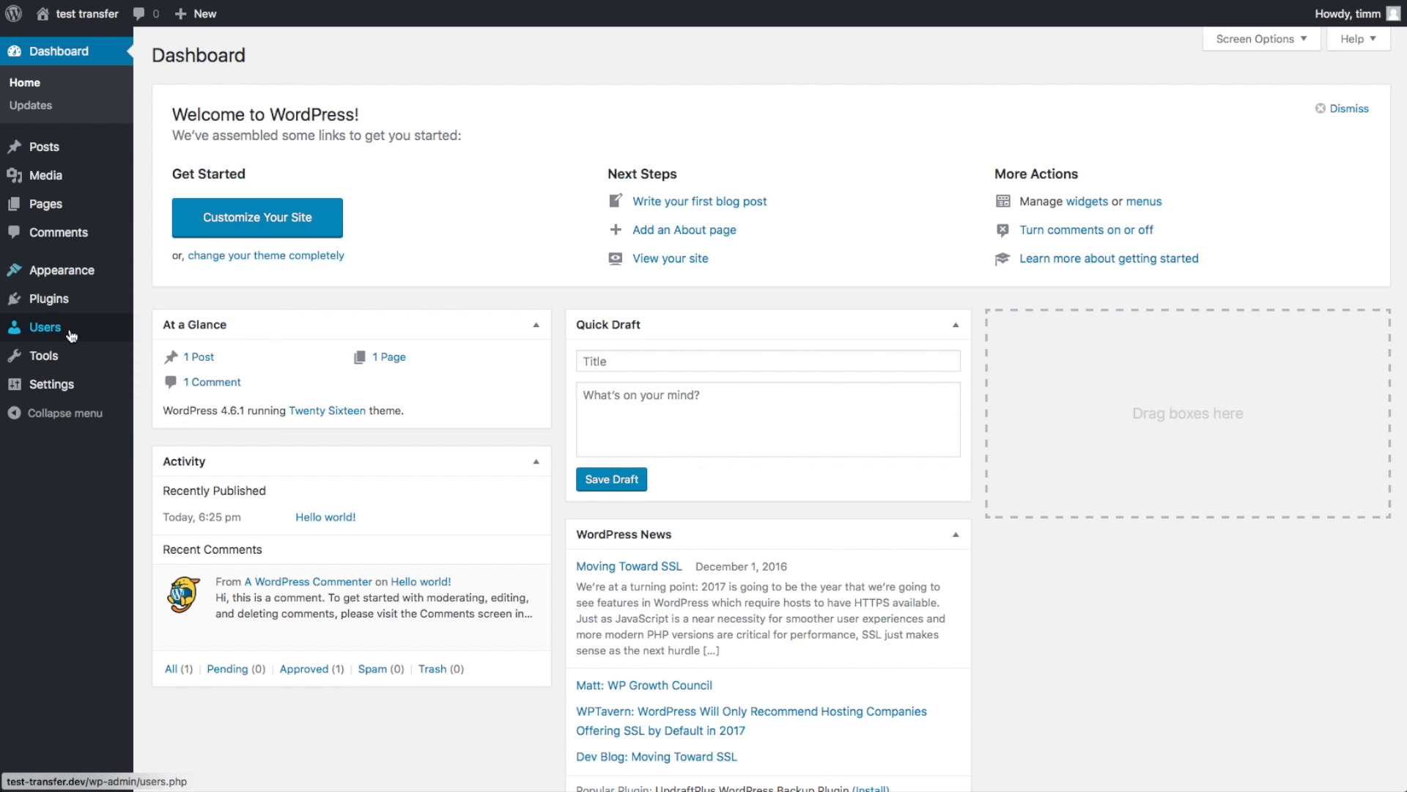
pyautogui.moveTo(47, 297)
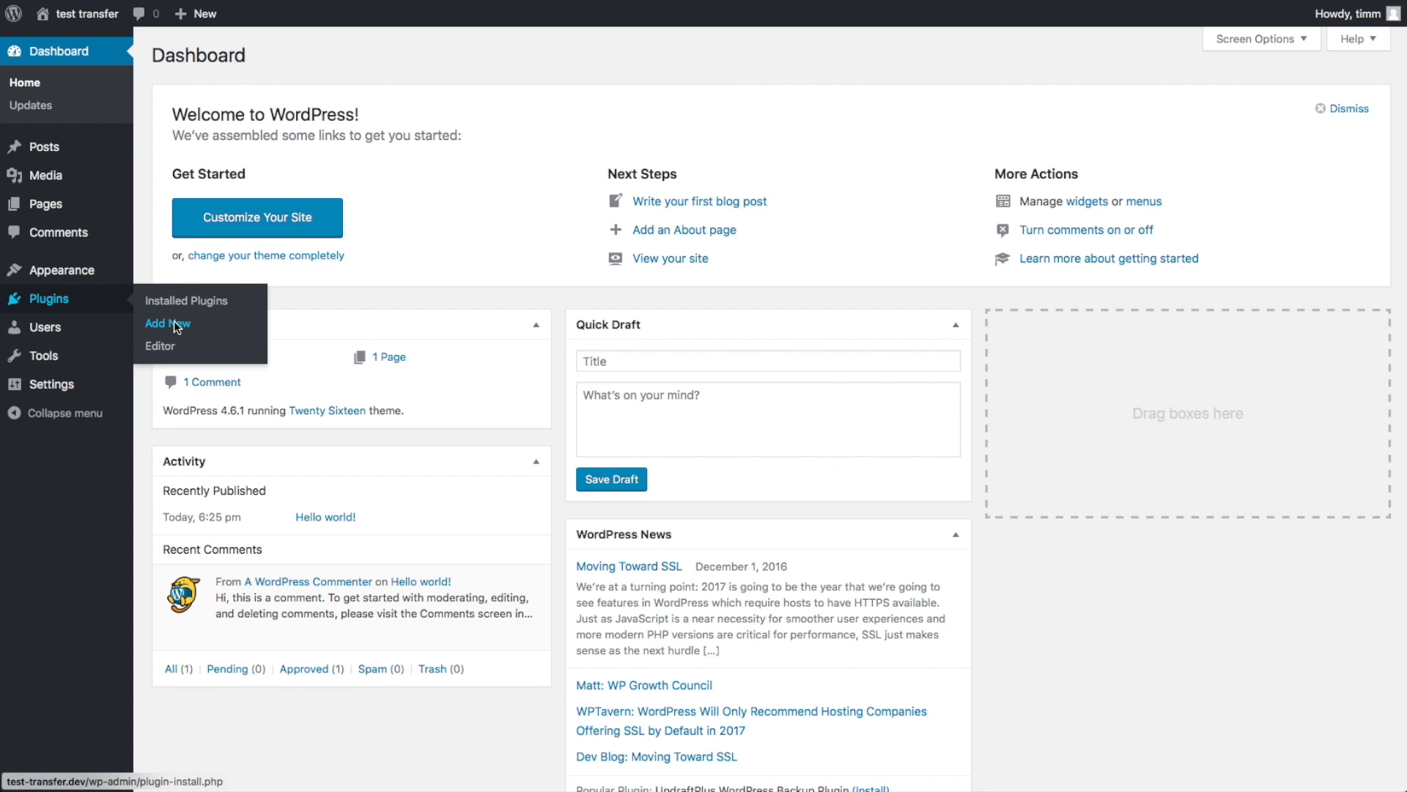
# - Search 'all', then install and activate All-in-One WP Migration on test transfer
pyautogui.click(168, 322)
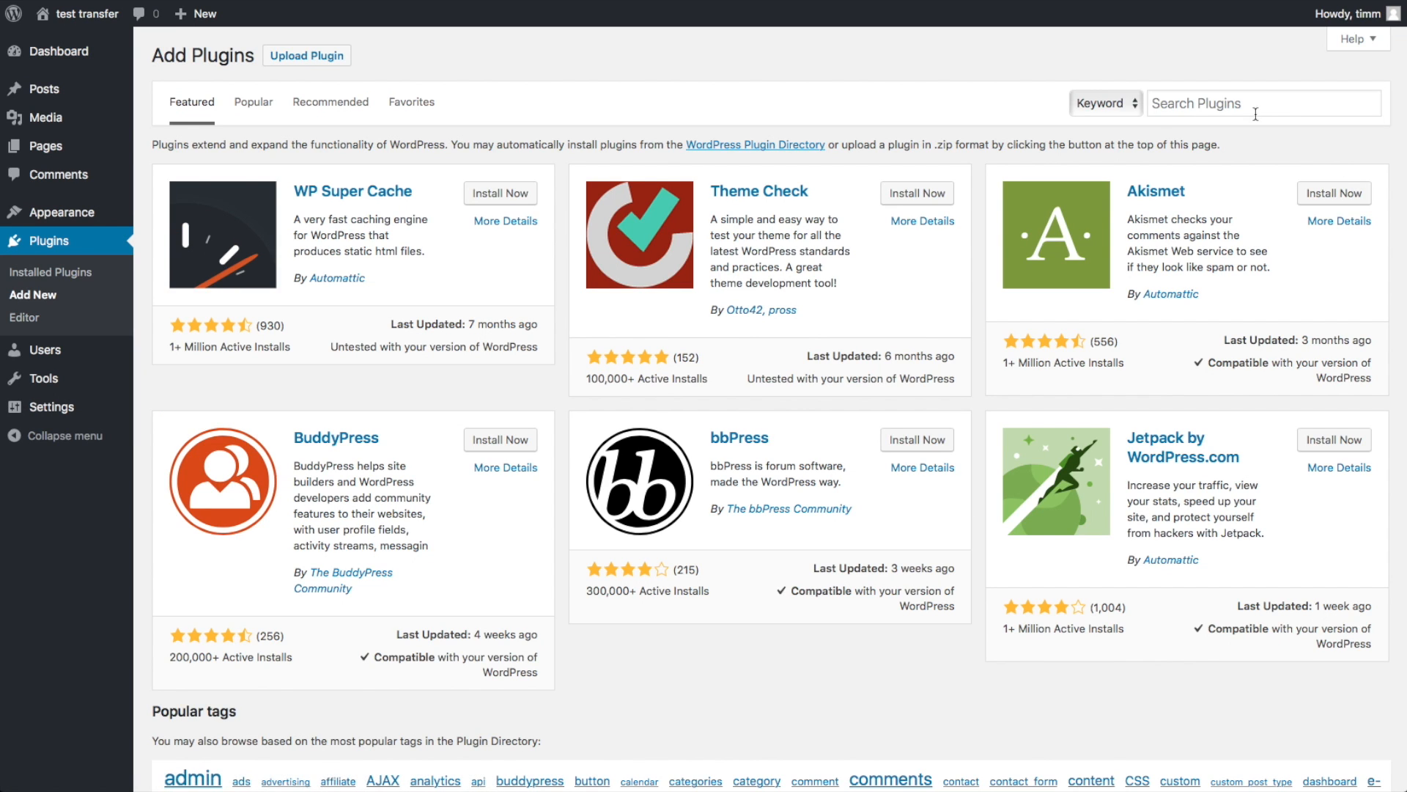
pyautogui.write('all')
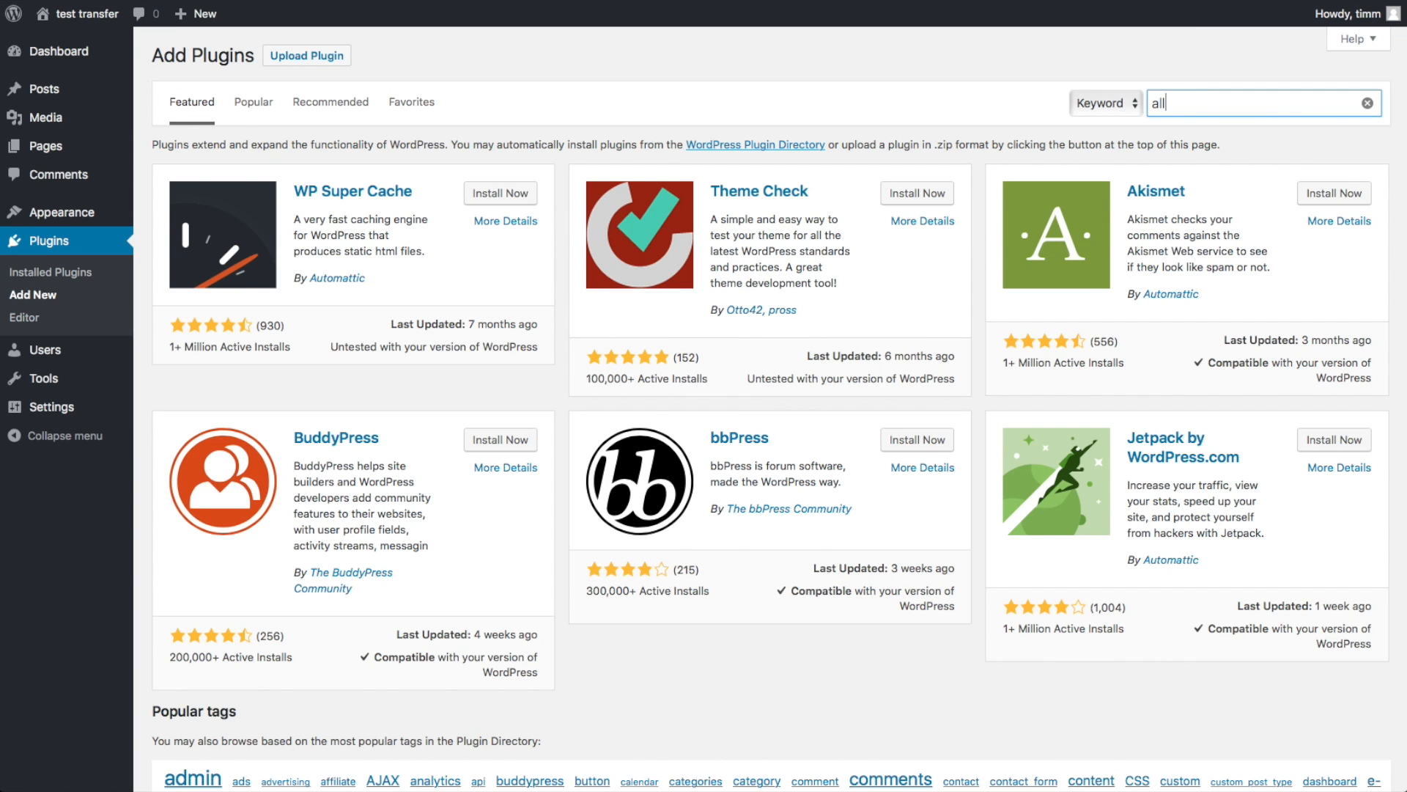
pyautogui.press('Enter')
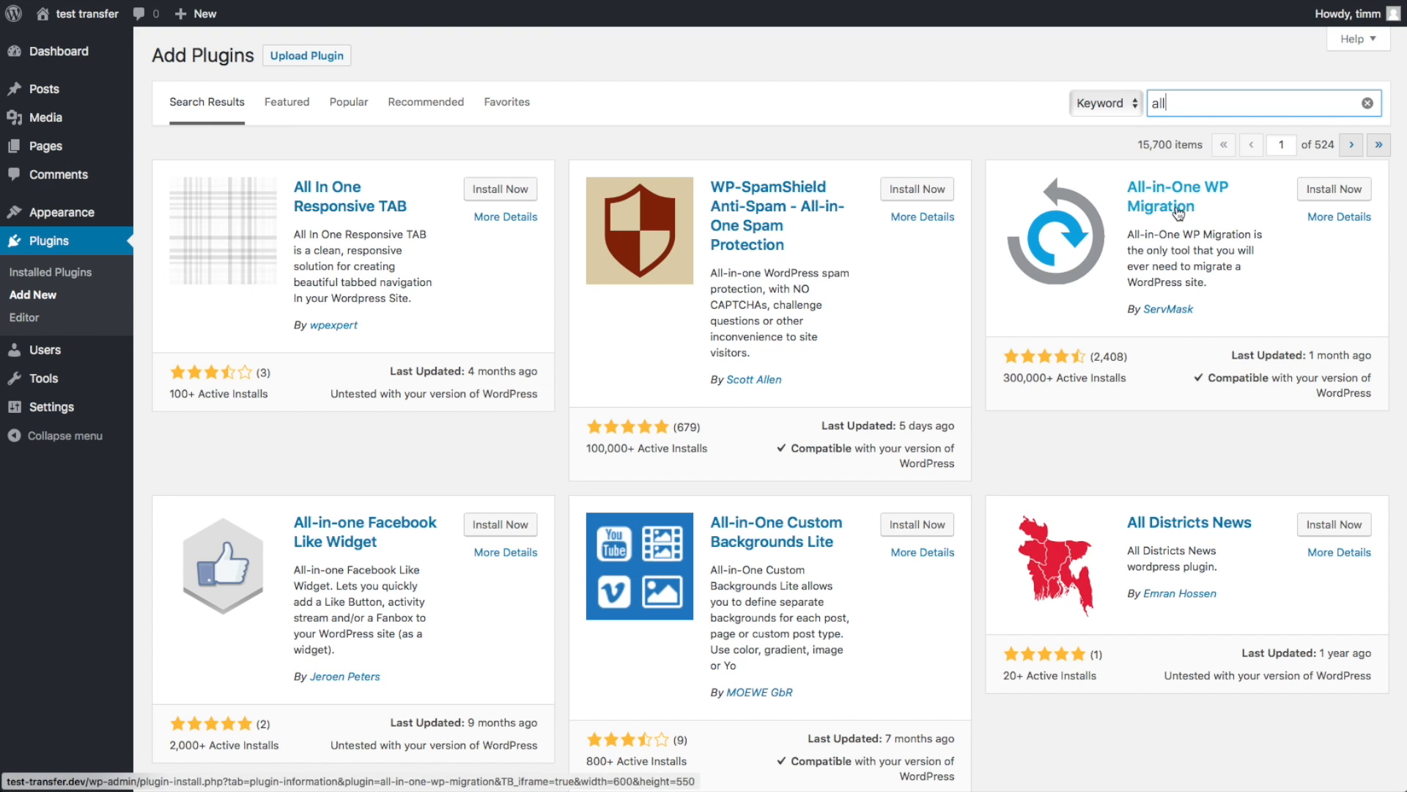
pyautogui.click(1332, 189)
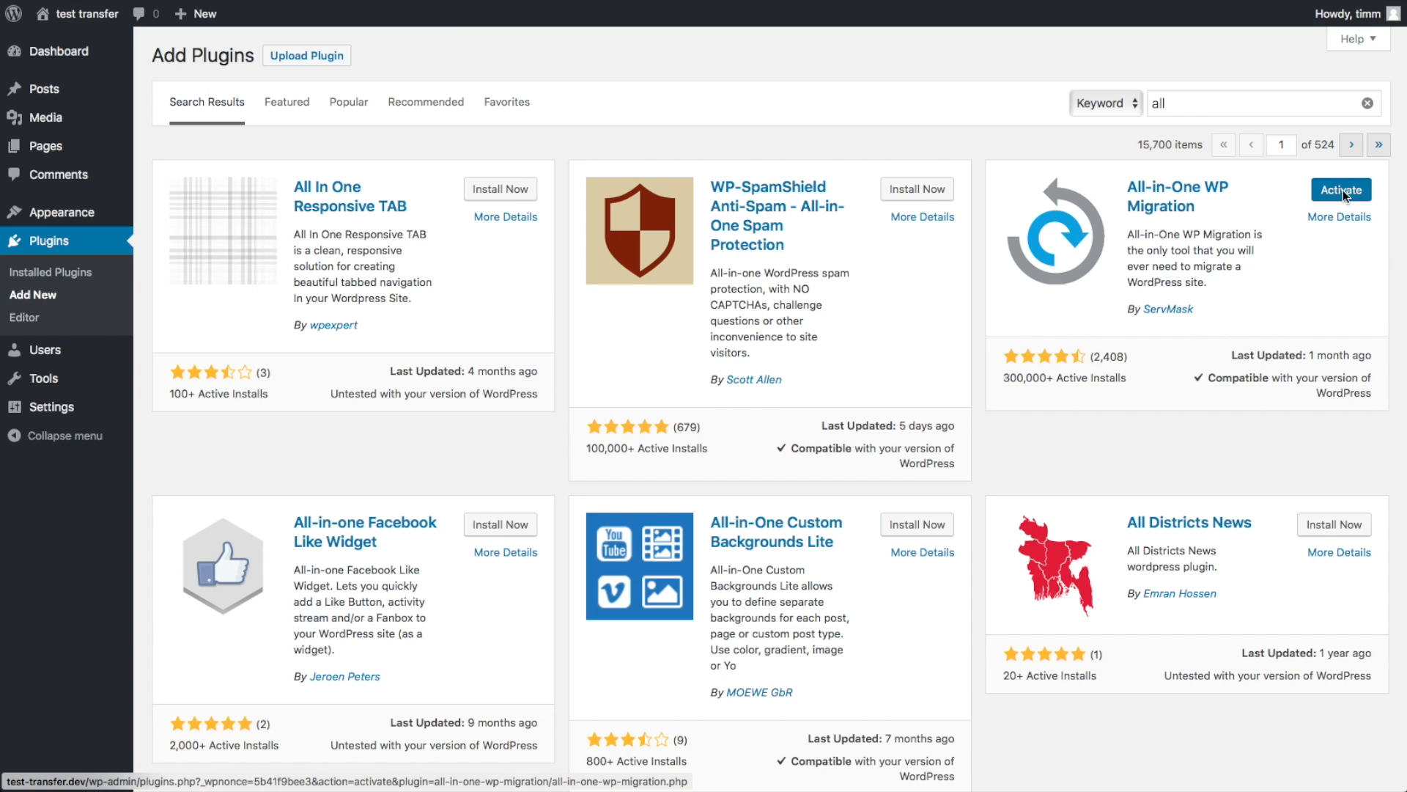
pyautogui.click(1340, 189)
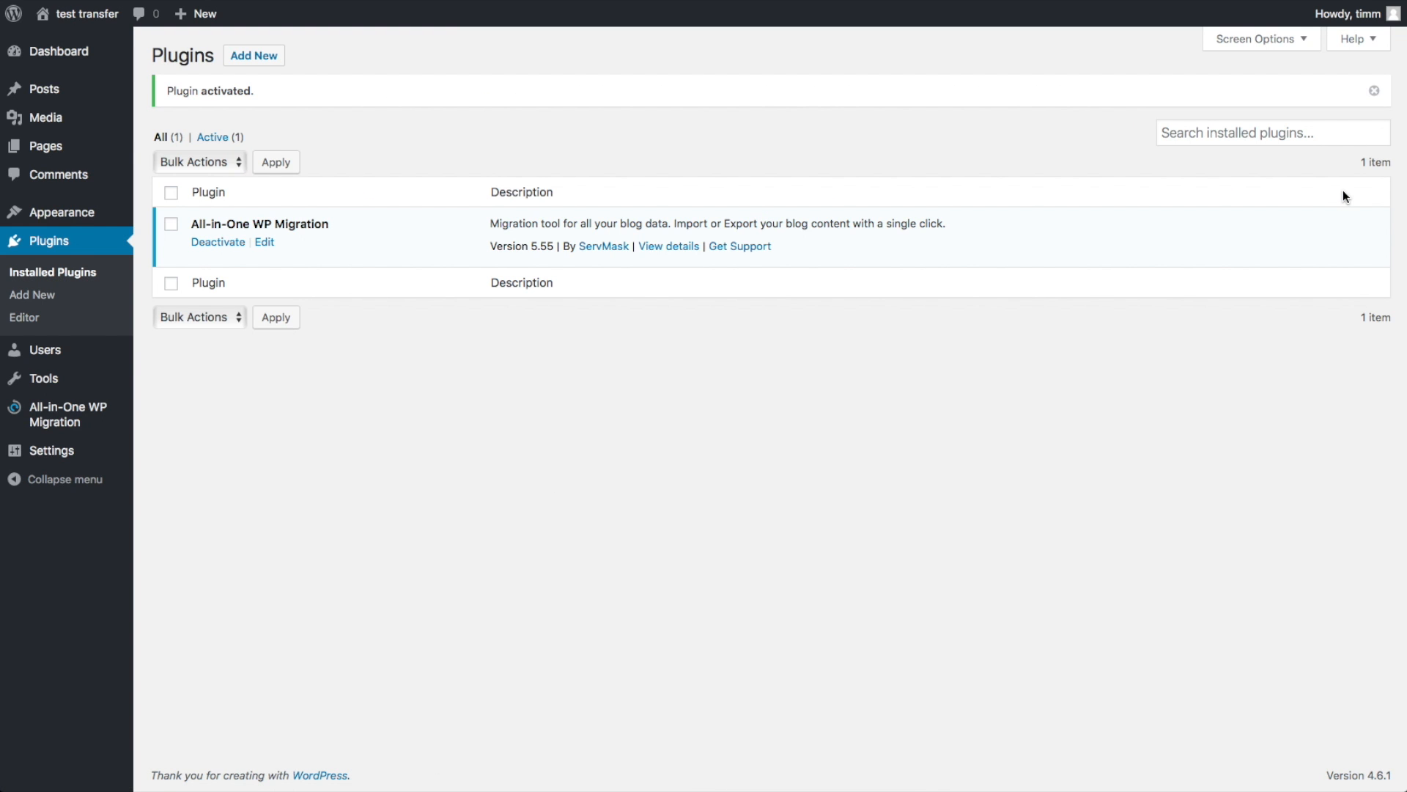
pyautogui.moveTo(1306, 230)
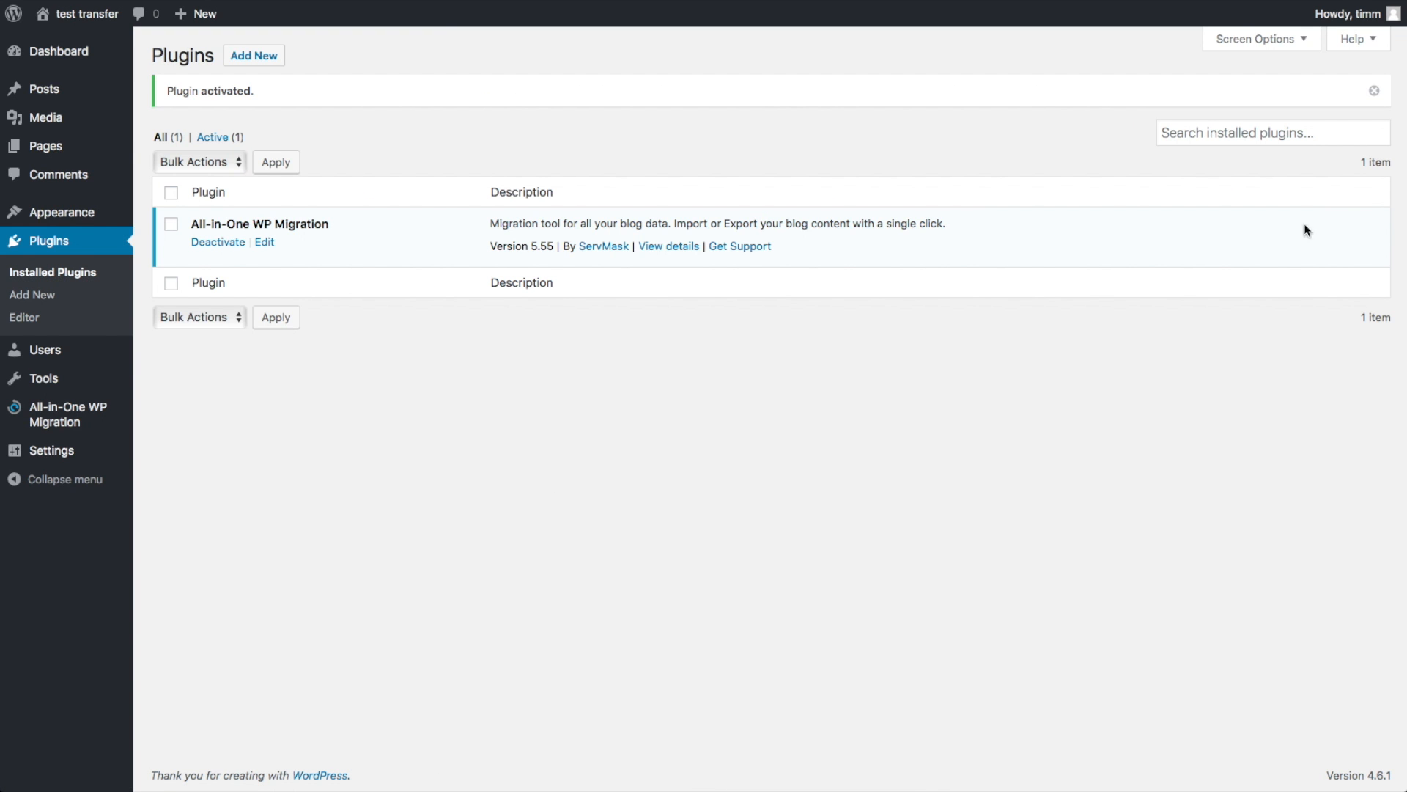
pyautogui.moveTo(64, 413)
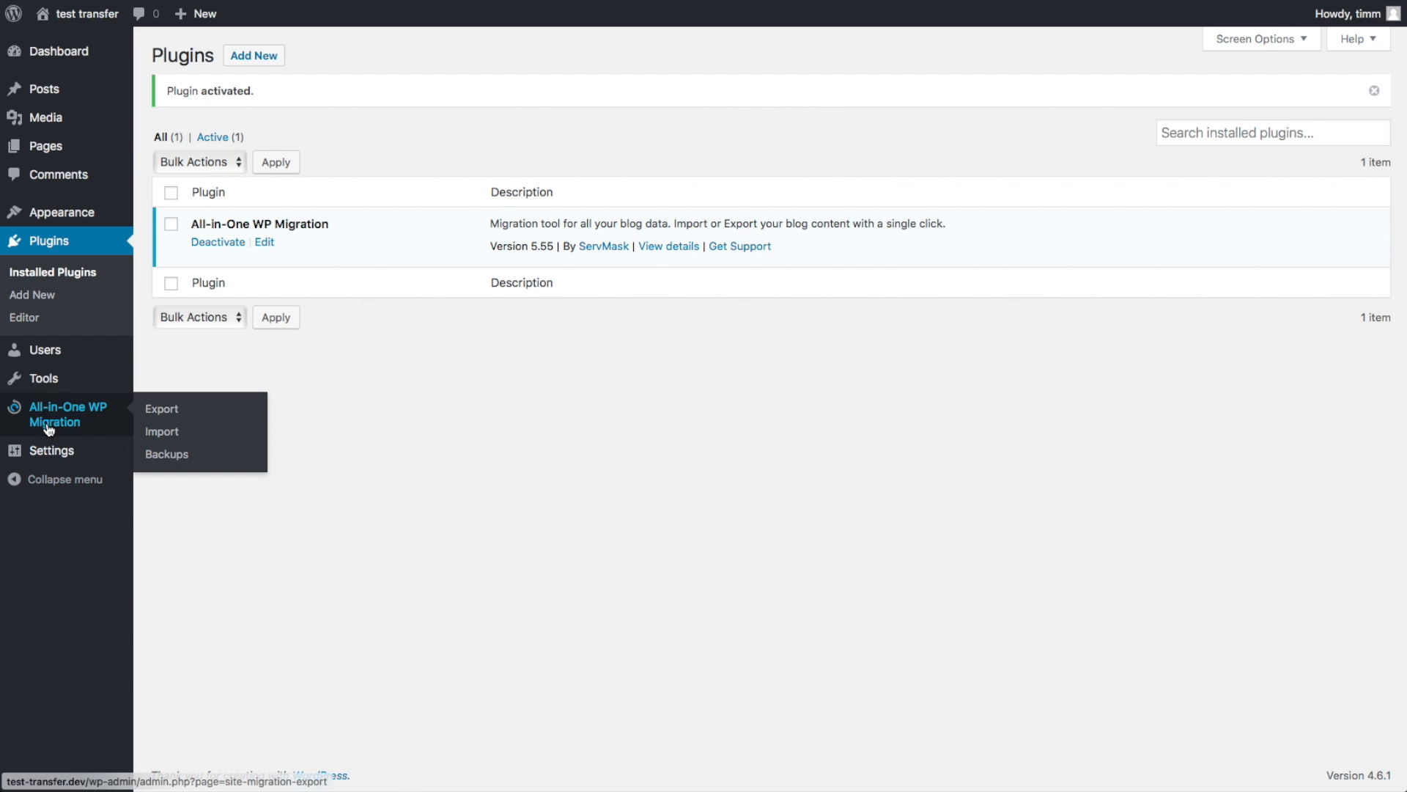
pyautogui.click(161, 431)
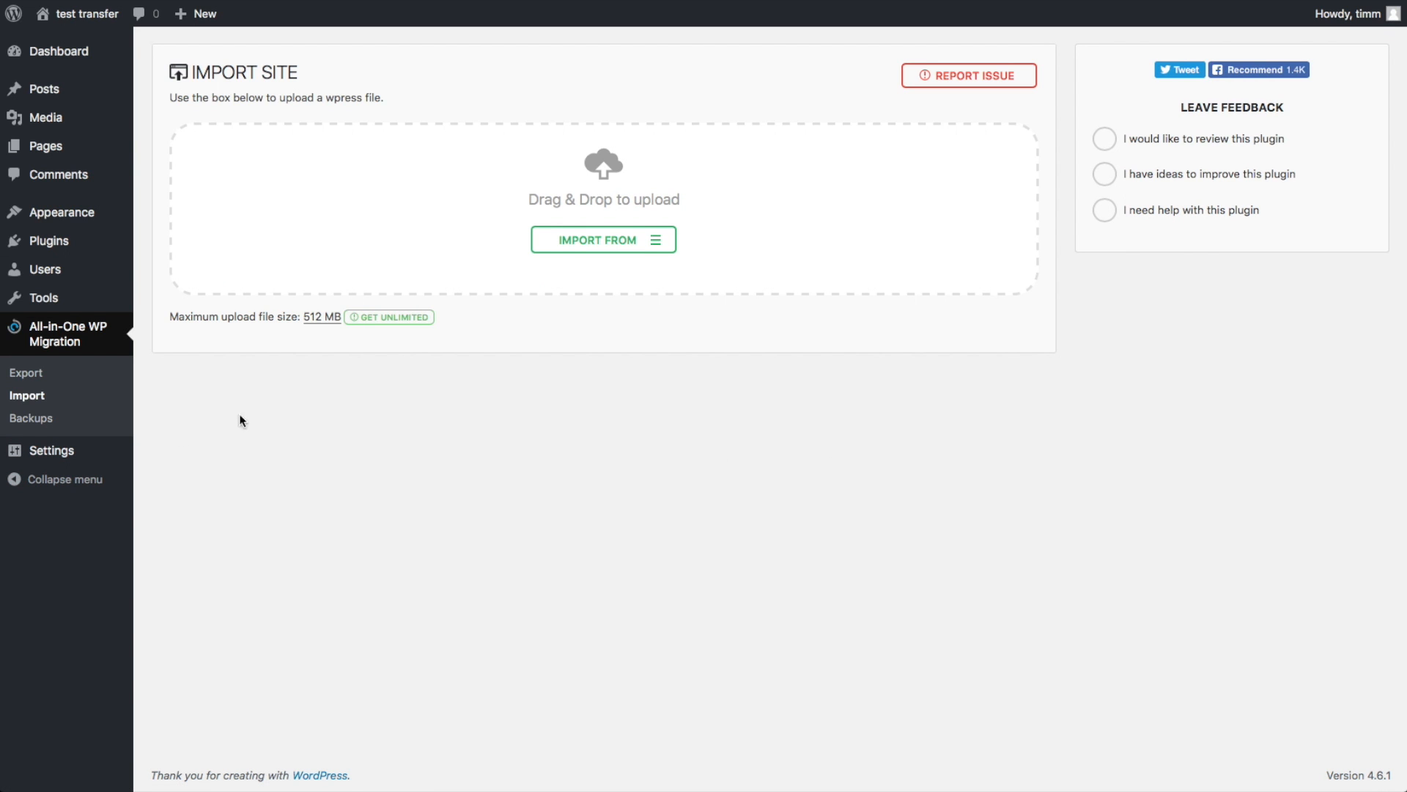
pyautogui.moveTo(1392, 309)
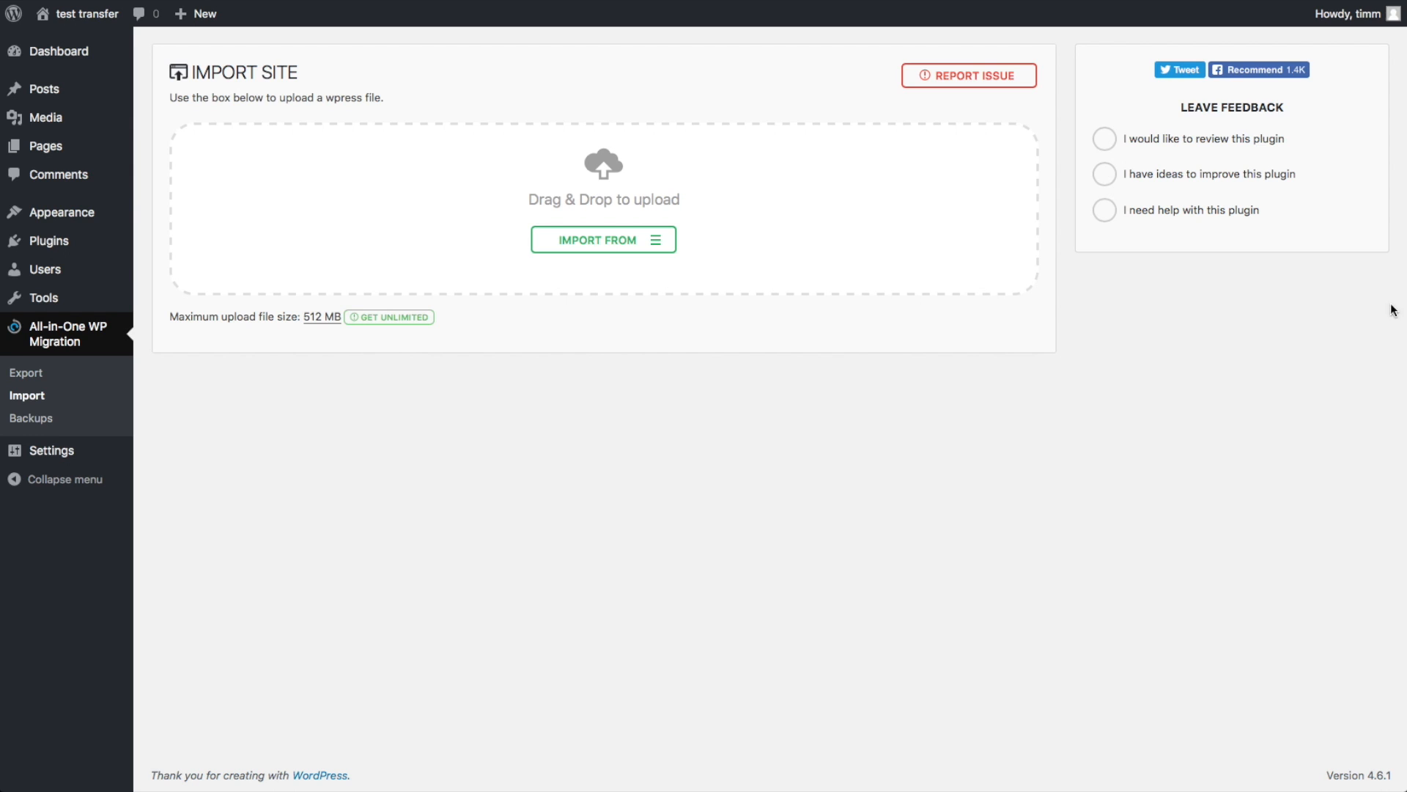
pyautogui.moveTo(649, 210)
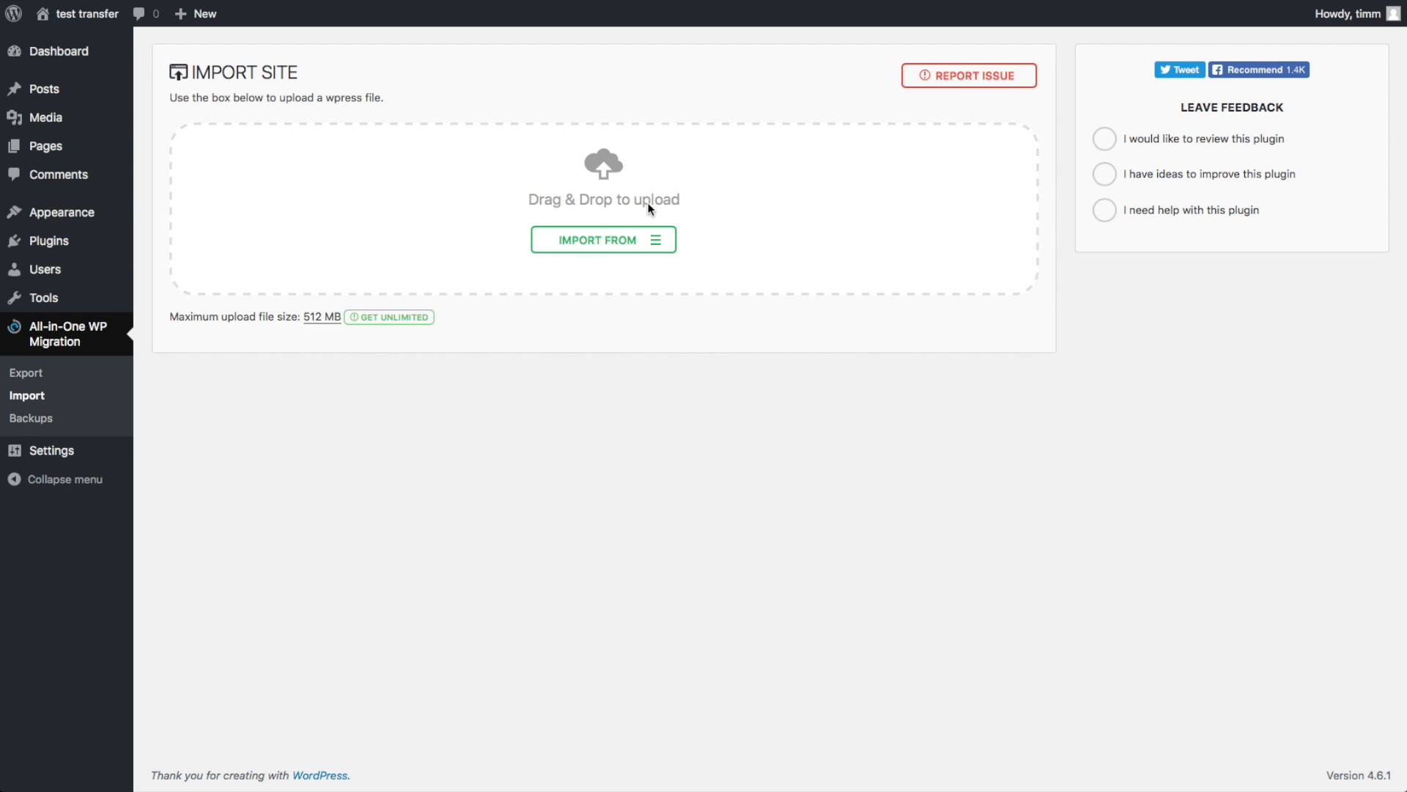
pyautogui.click(603, 239)
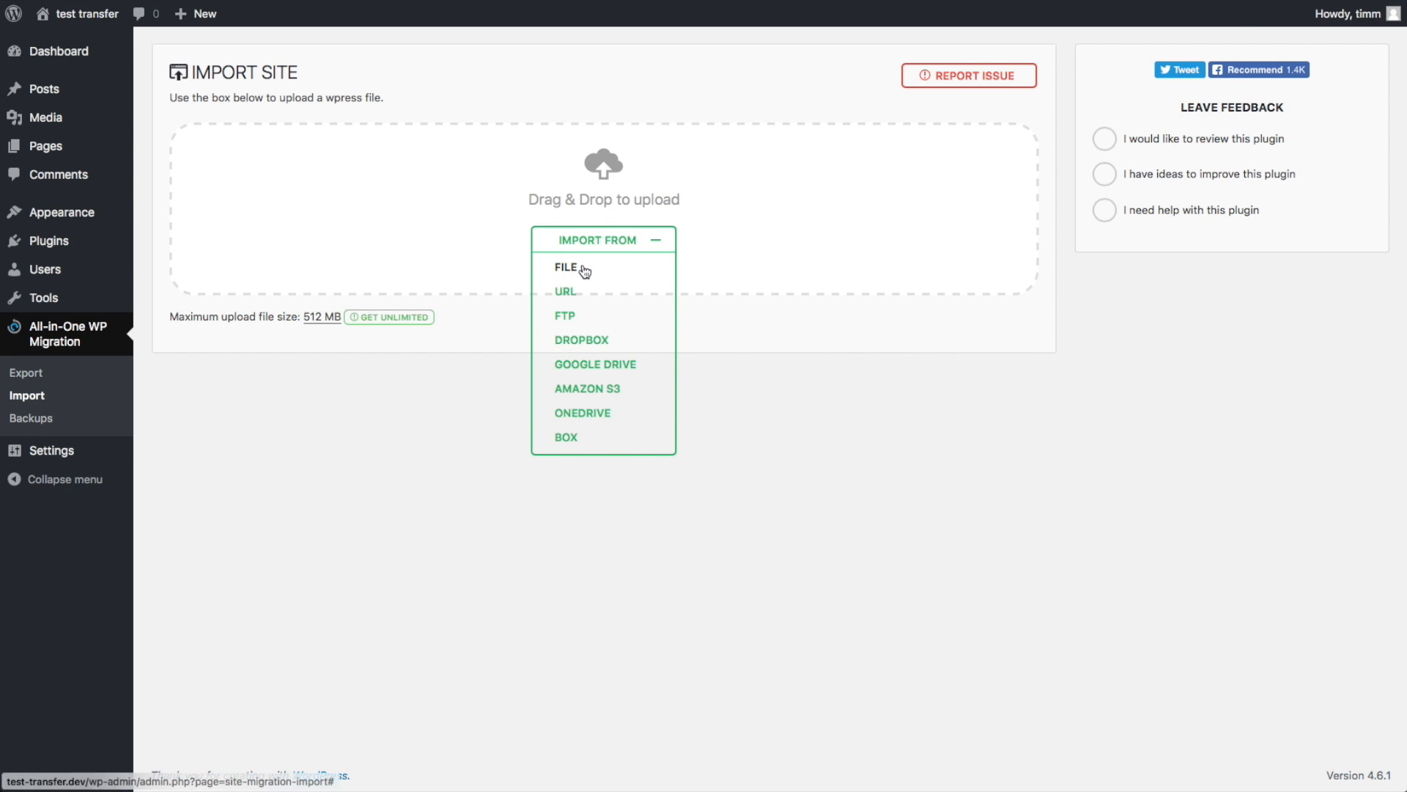
pyautogui.click(566, 267)
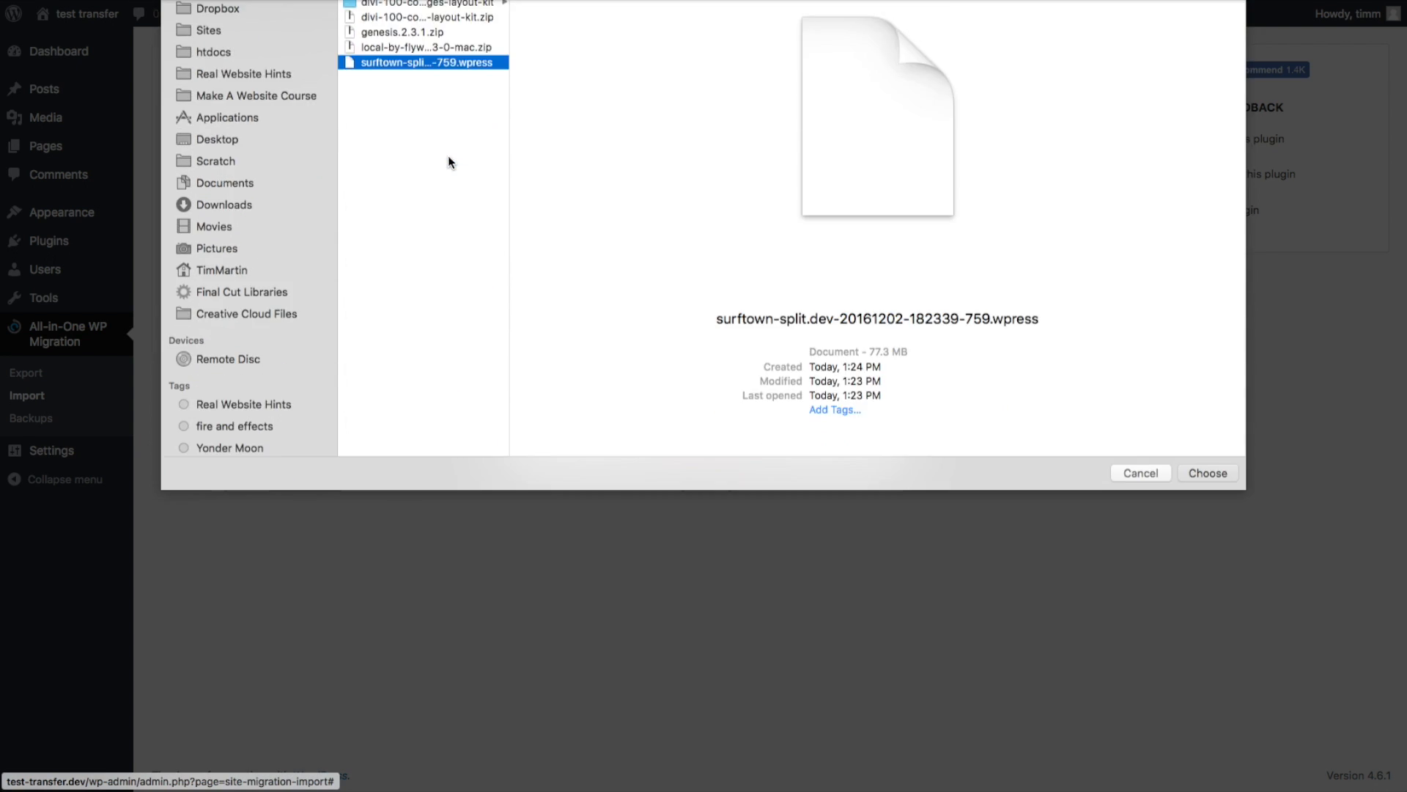
pyautogui.click(1206, 472)
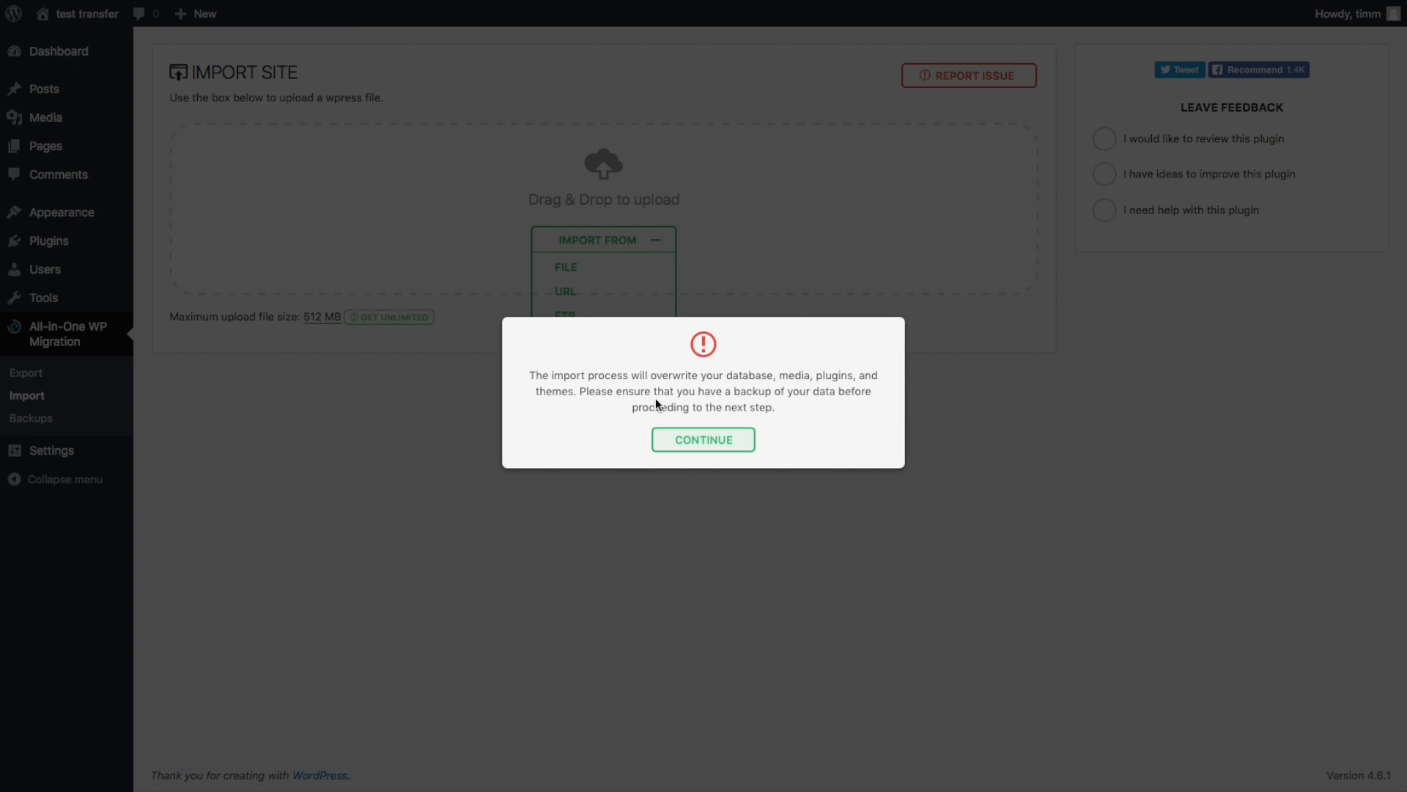
pyautogui.moveTo(703, 449)
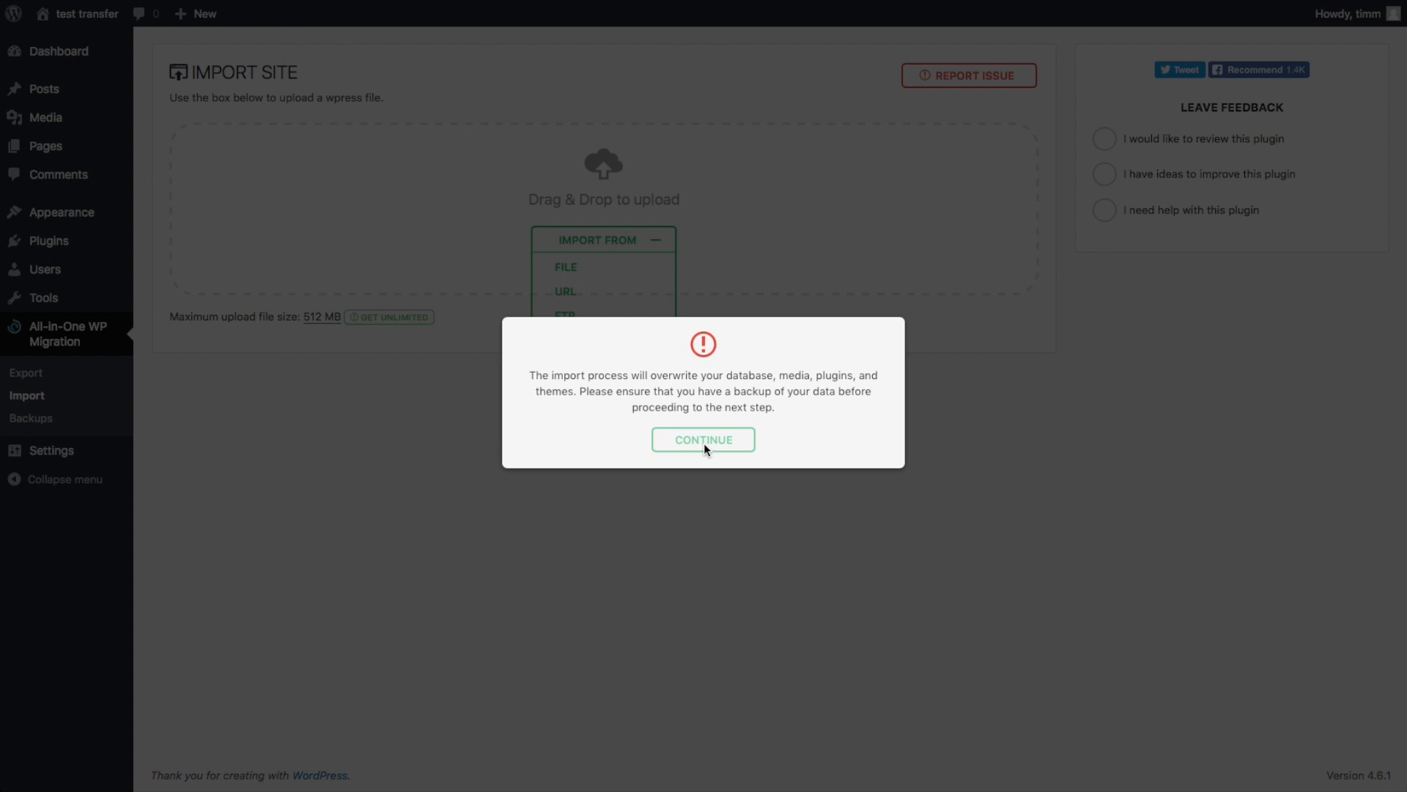
# - Confirm the overwrite, complete the import, and go to Permalinks Settings
pyautogui.click(703, 440)
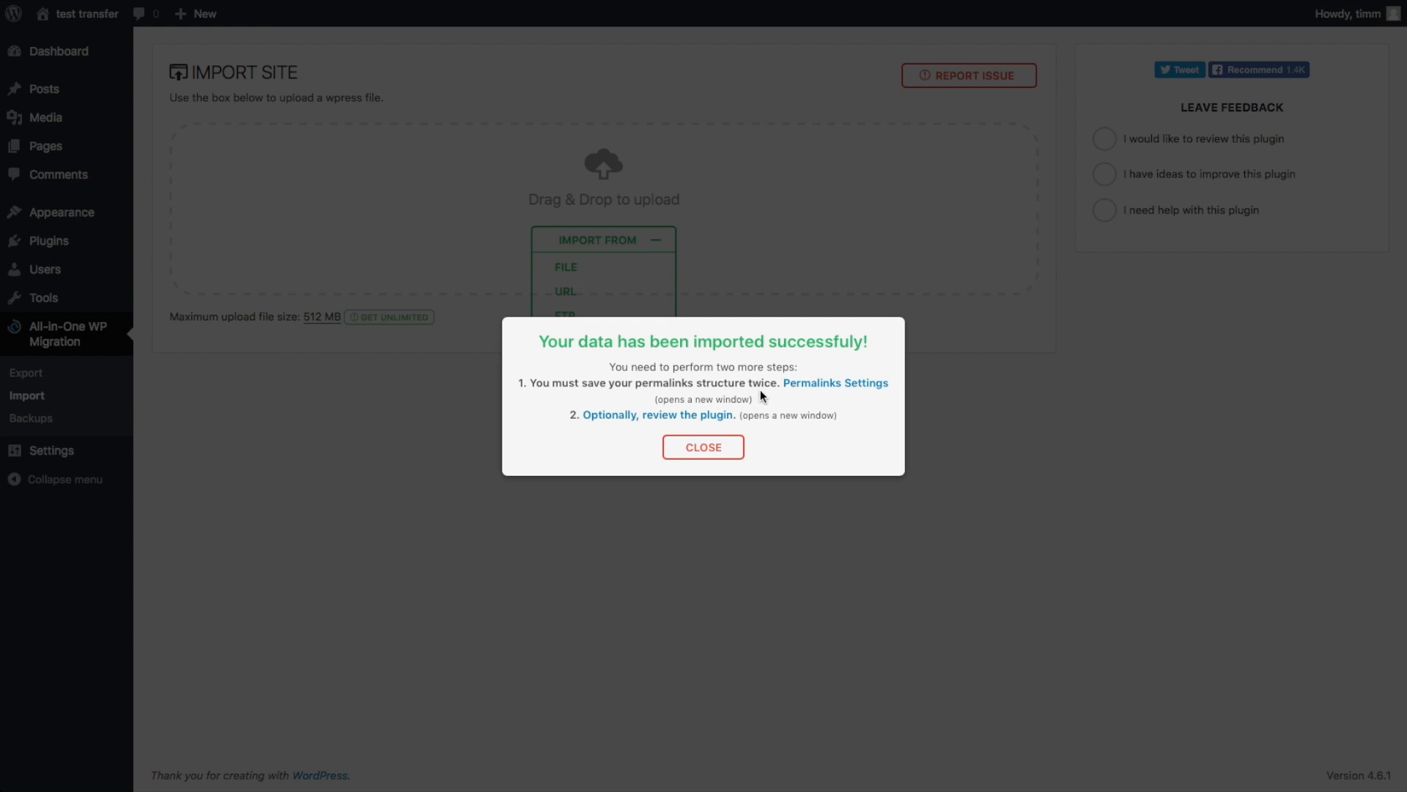
pyautogui.moveTo(806, 393)
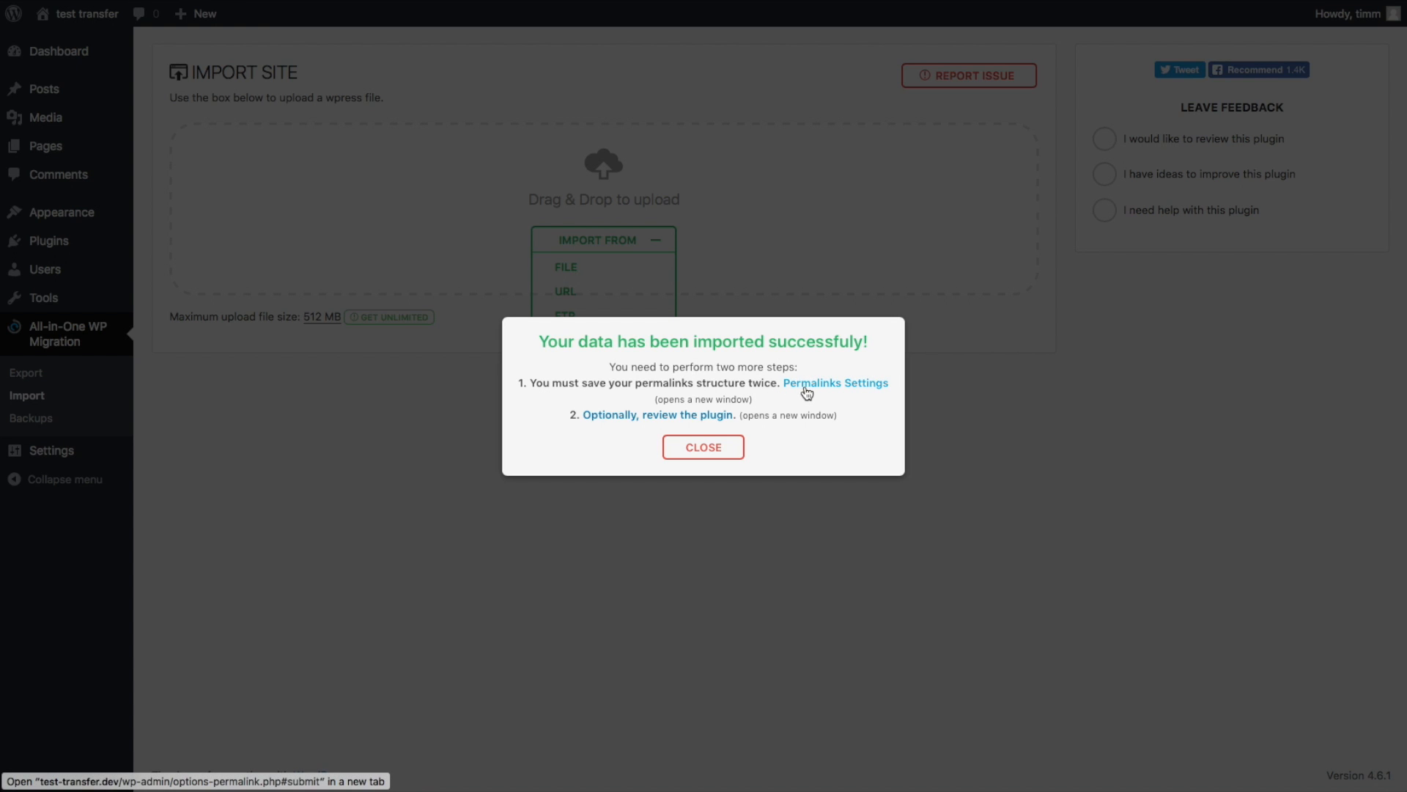
pyautogui.click(834, 382)
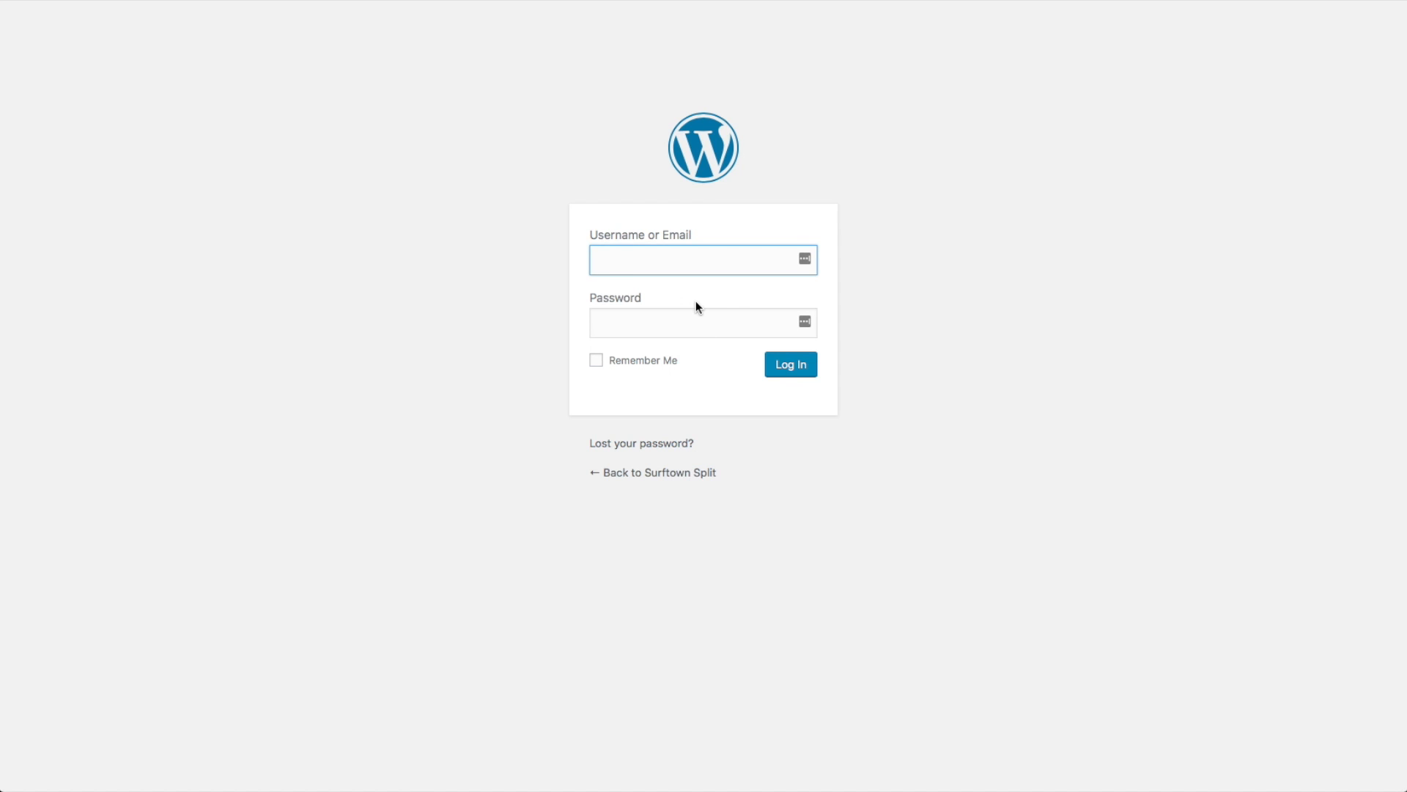
# - Log back into the imported Surftown Split admin, landing on Permalink Settings
pyautogui.write('••')
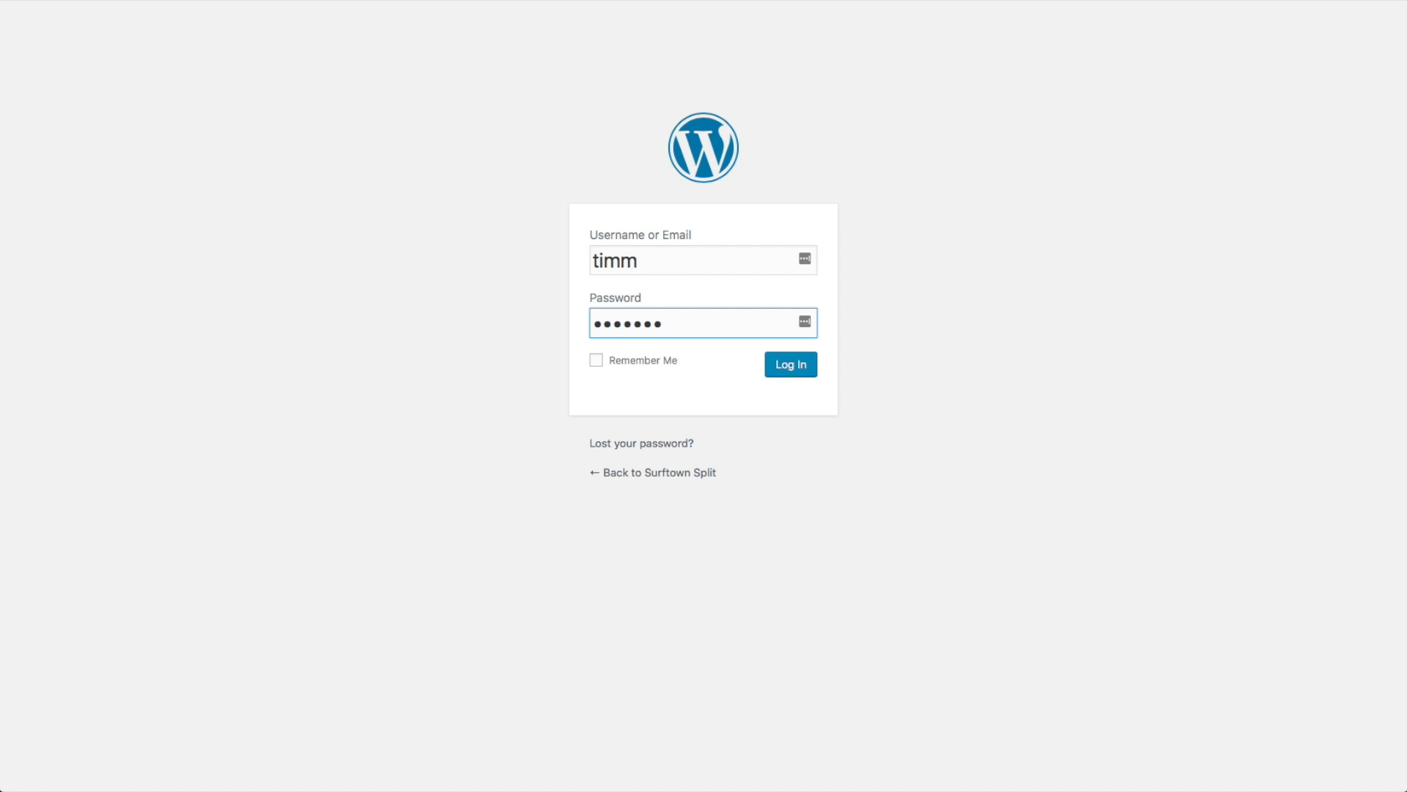
pyautogui.click(789, 364)
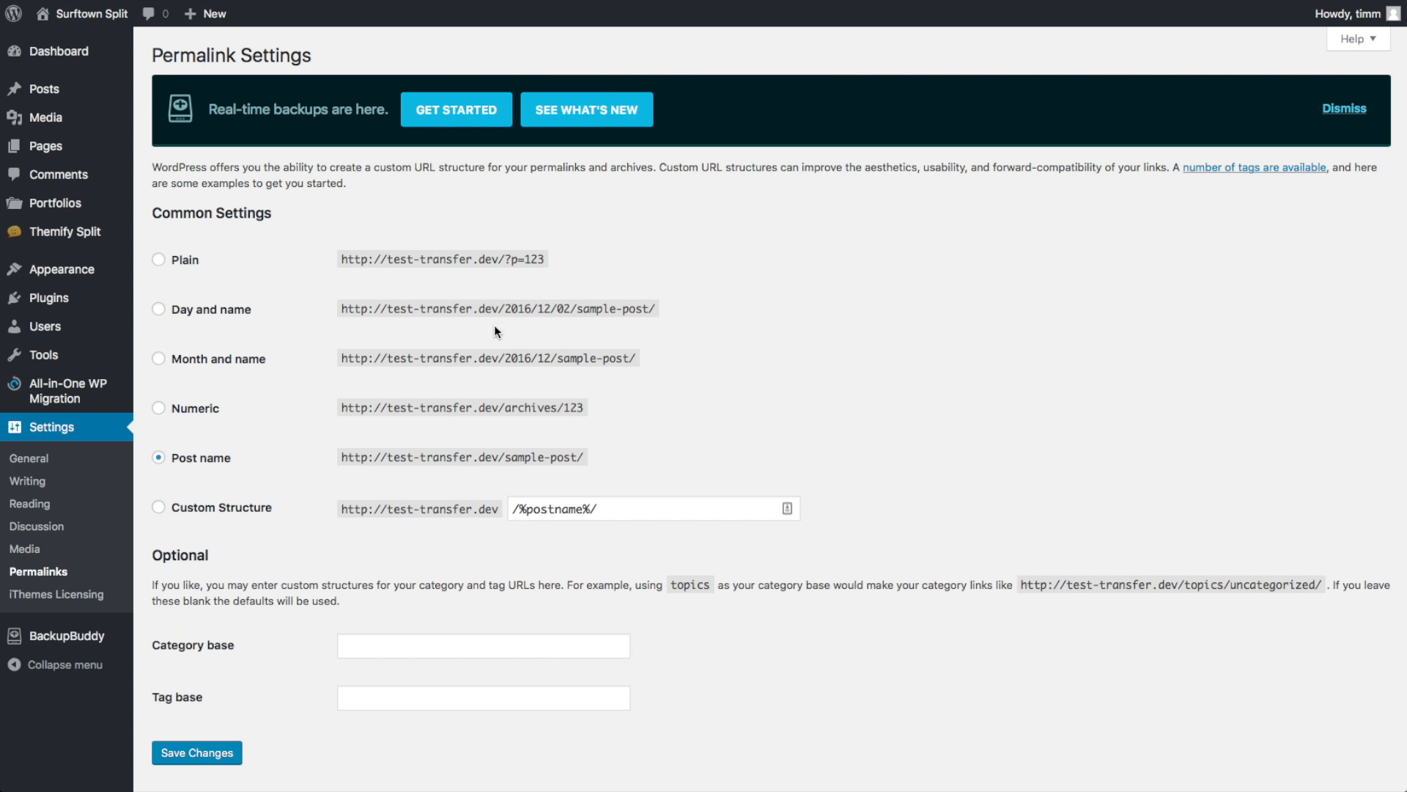
pyautogui.moveTo(264, 462)
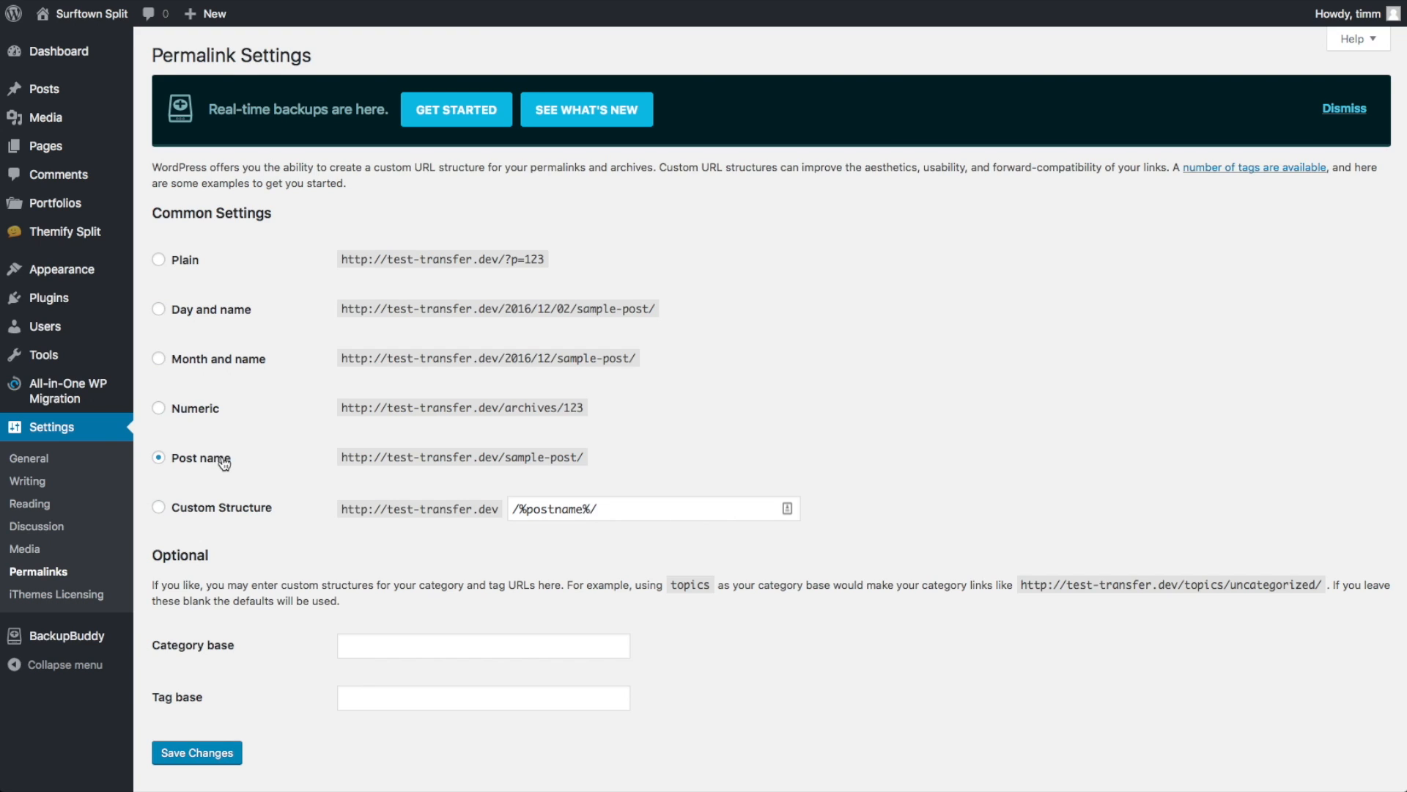
pyautogui.moveTo(205, 461)
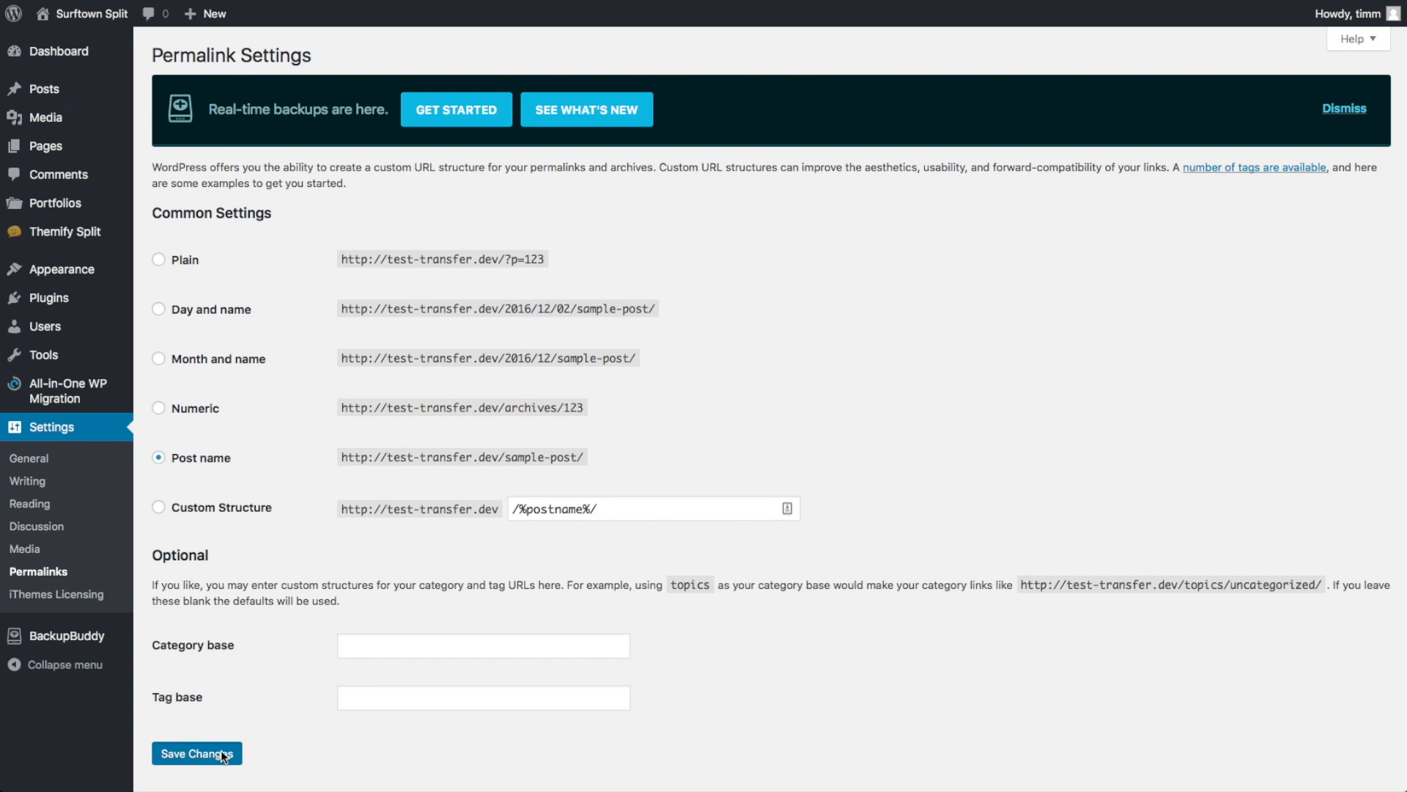
# - Save the Post name permalink structure and confirm the 'Permalink structure updated' notice
pyautogui.click(197, 754)
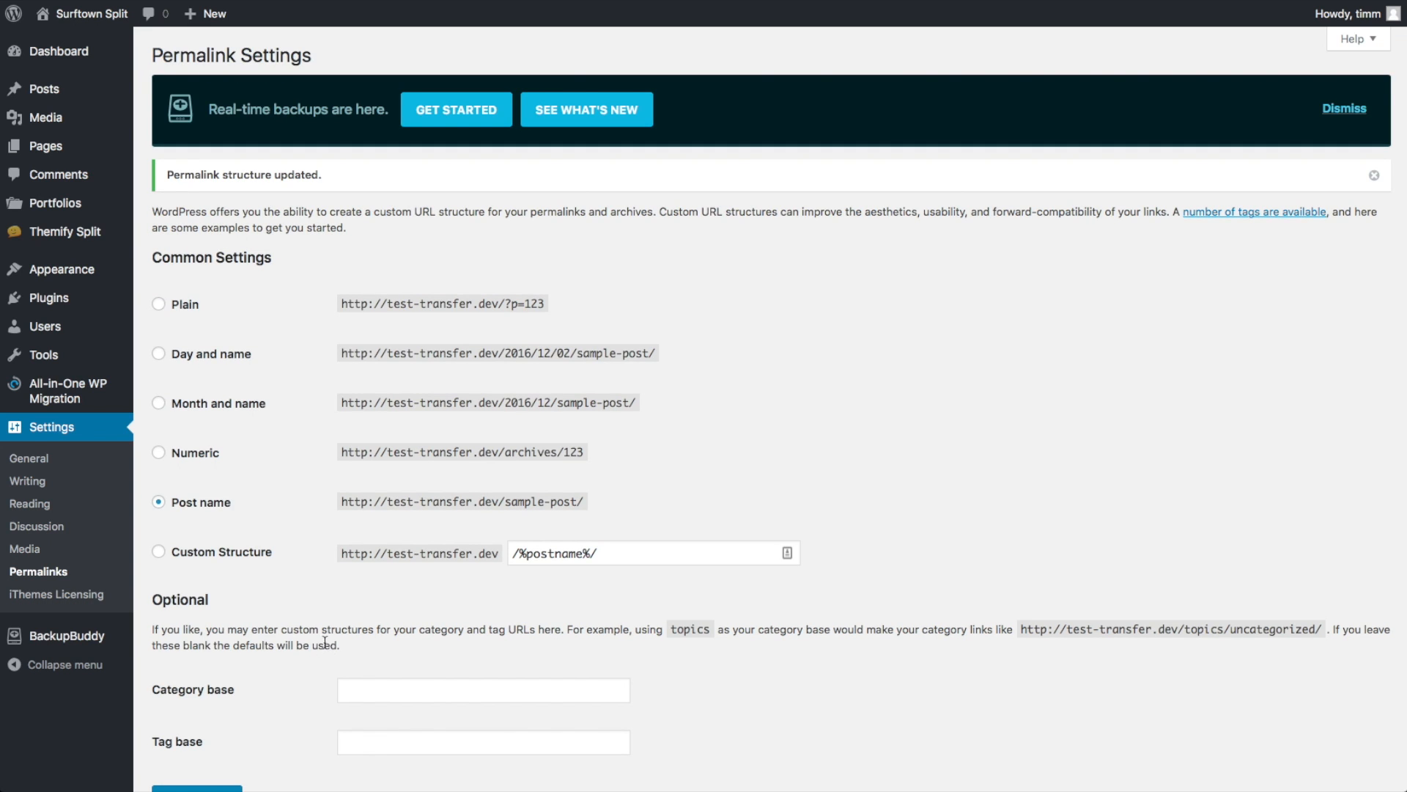
pyautogui.scroll(-3)
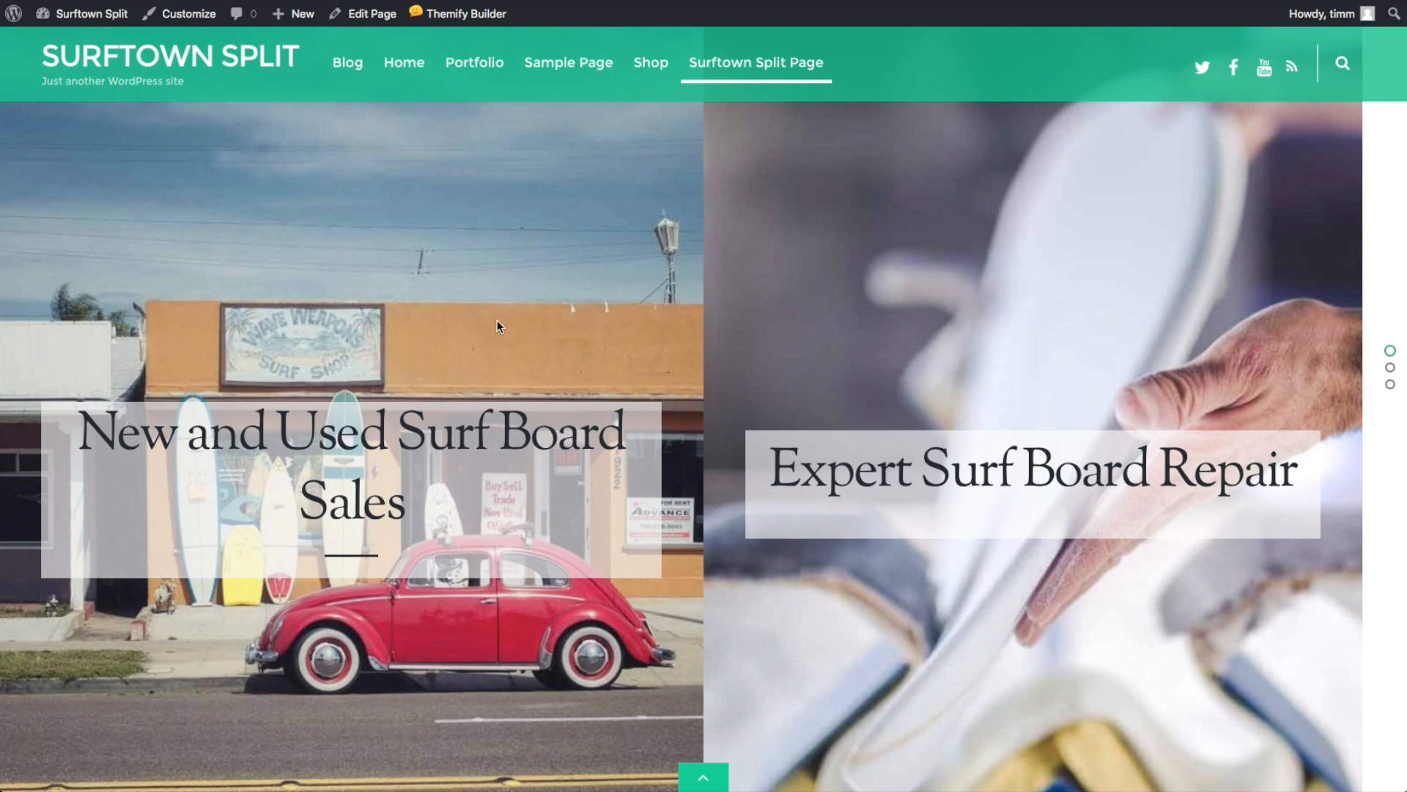
pyautogui.moveTo(653, 239)
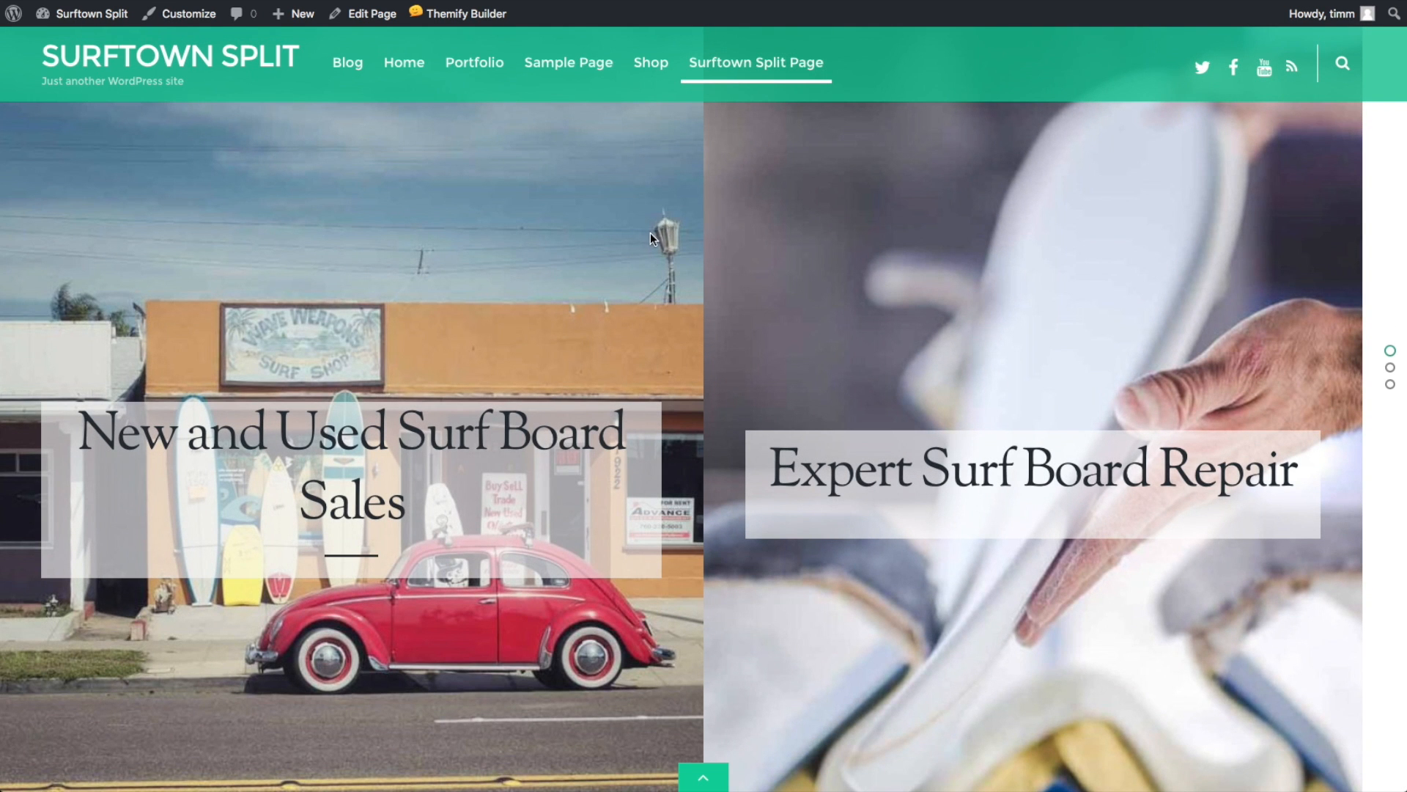
pyautogui.moveTo(767, 325)
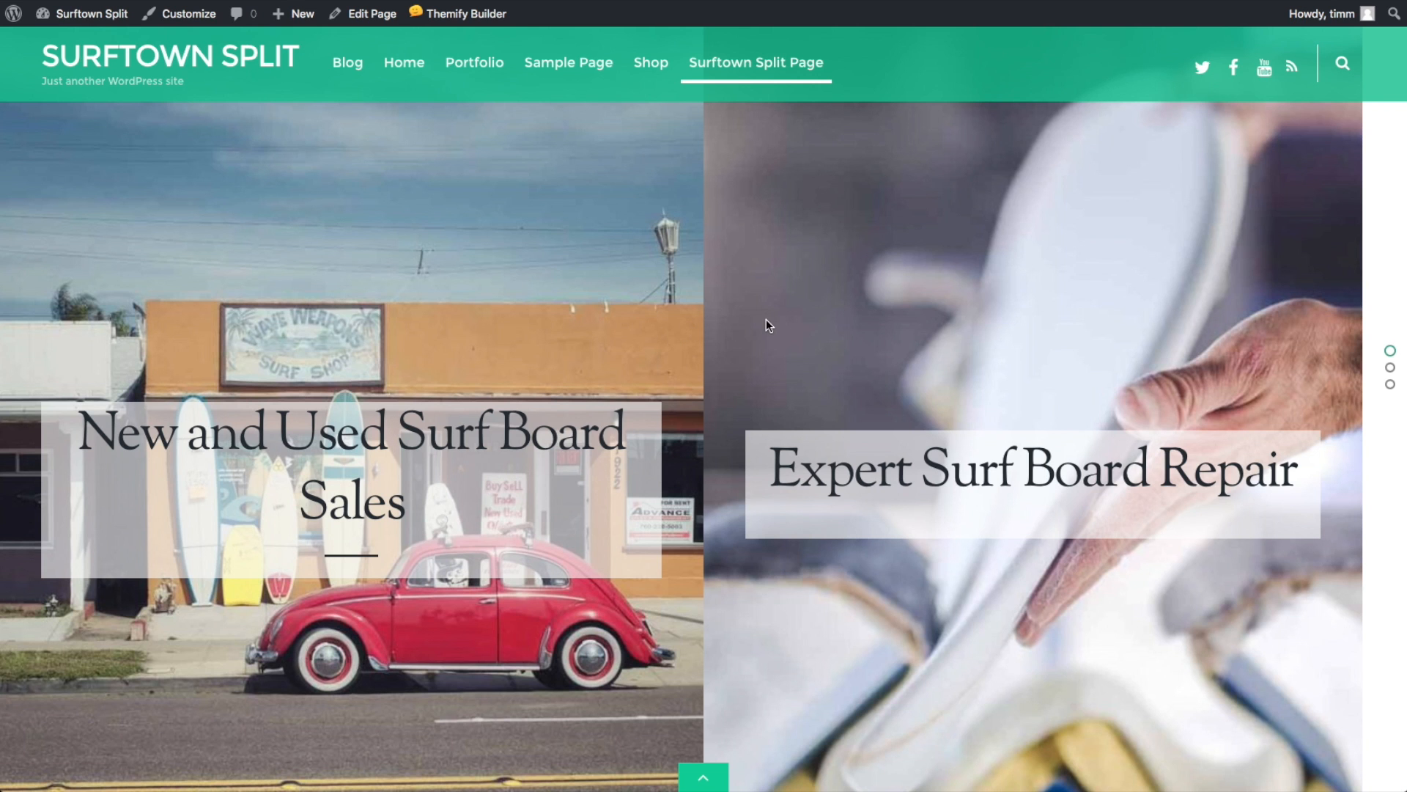